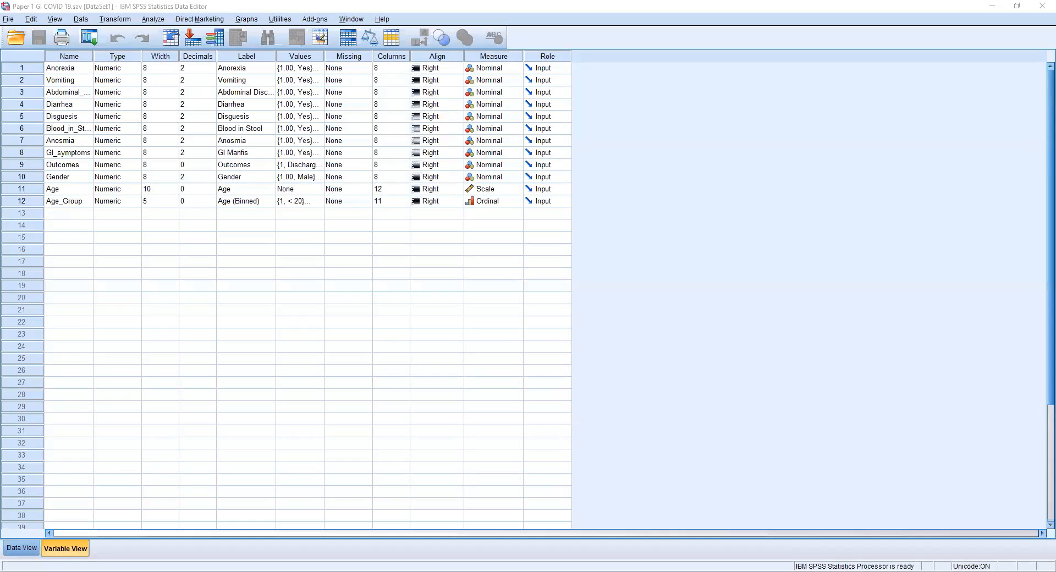
pyautogui.moveTo(303, 281)
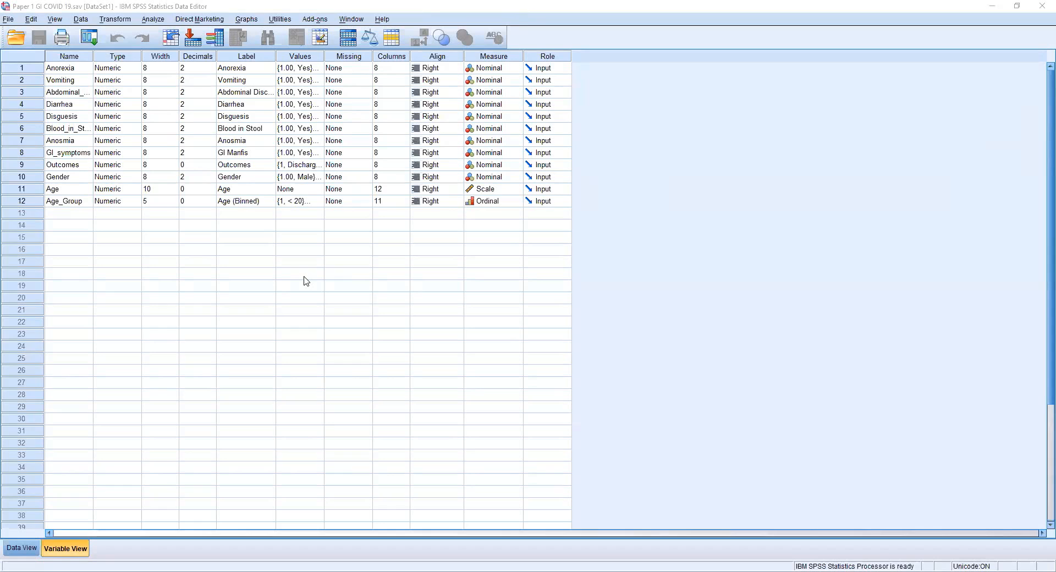
pyautogui.moveTo(138, 15)
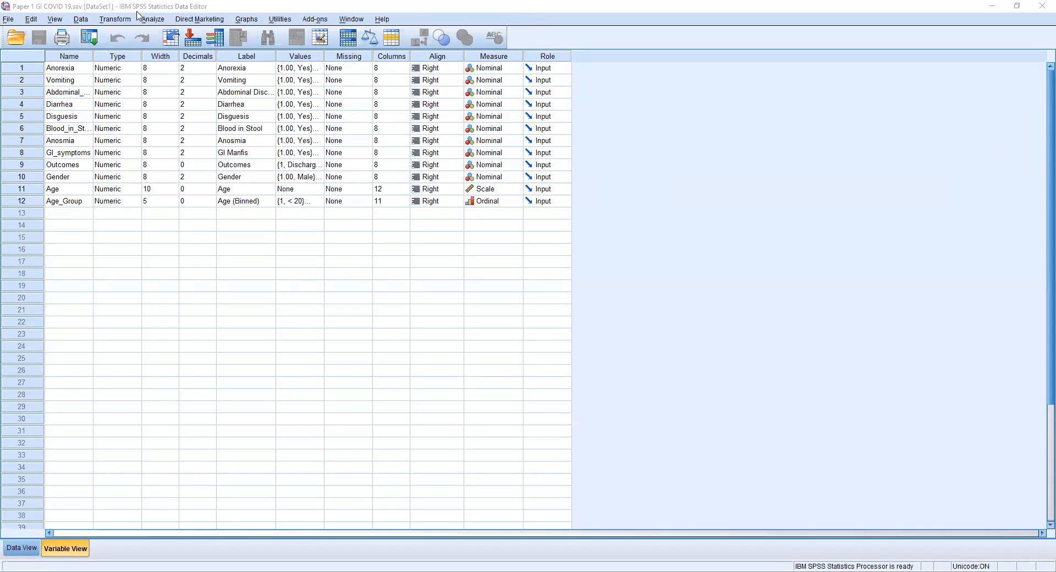
pyautogui.moveTo(131, 18)
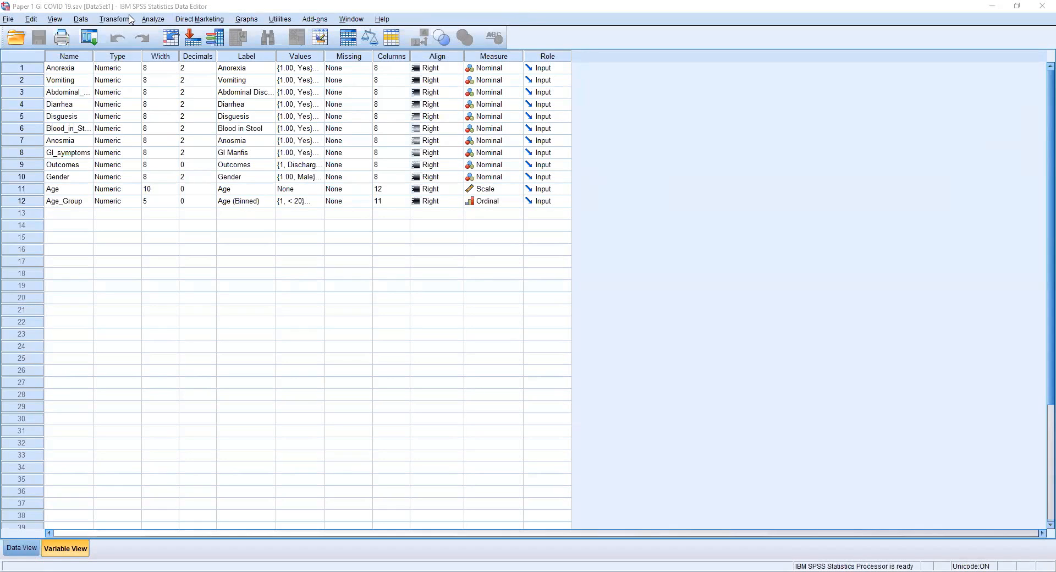
pyautogui.moveTo(154, 7)
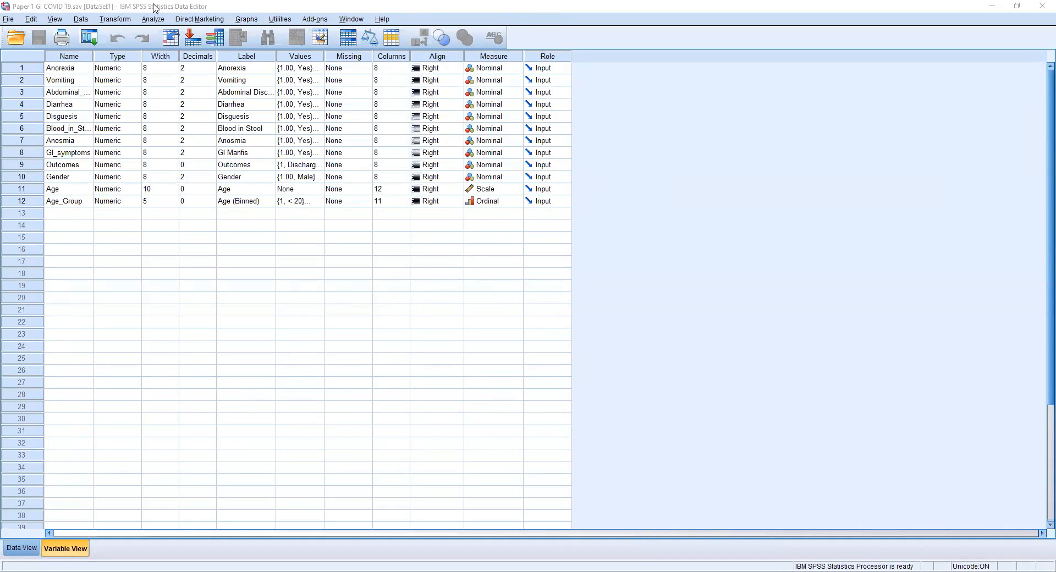
pyautogui.moveTo(96, 53)
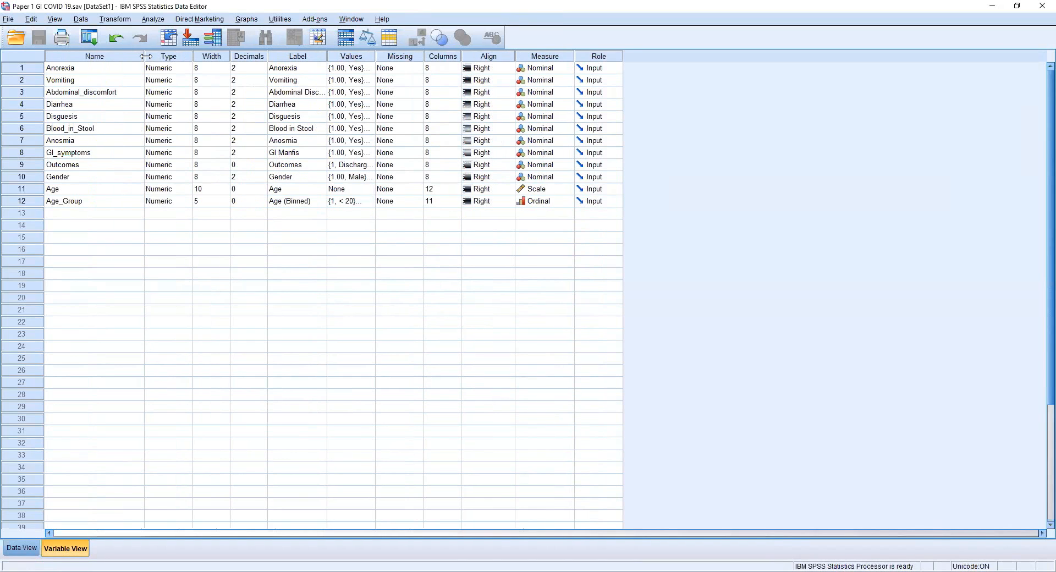
# Select the Age_Group variable in Variable View and bring up the Data menu
pyautogui.click(94, 56)
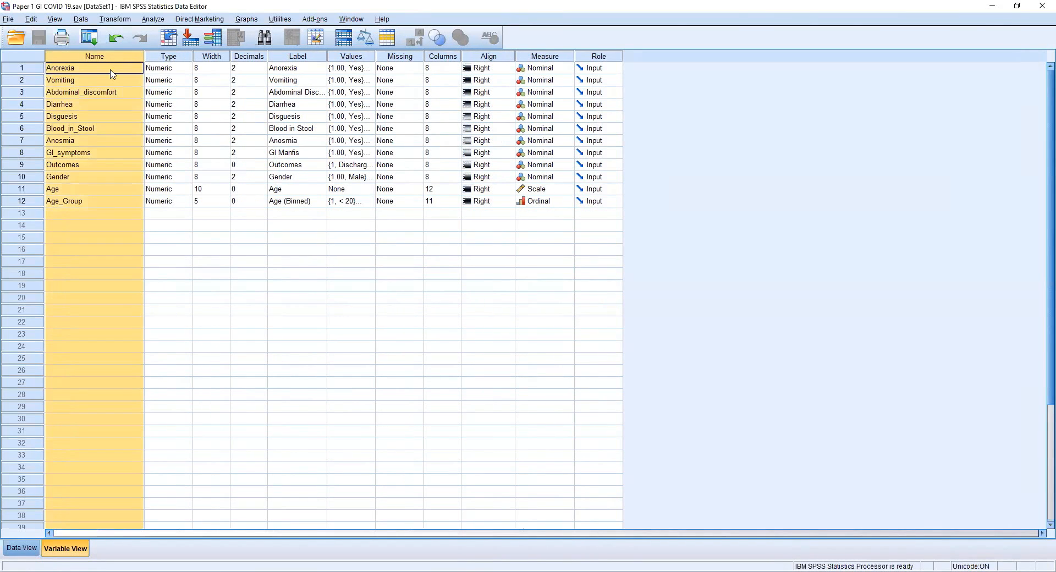
pyautogui.moveTo(101, 165)
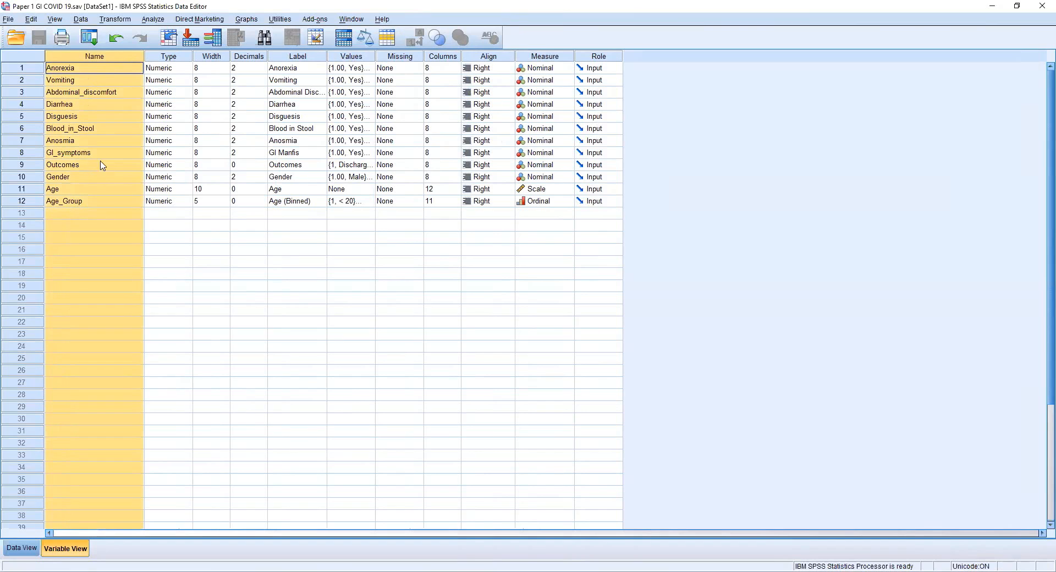
pyautogui.moveTo(105, 207)
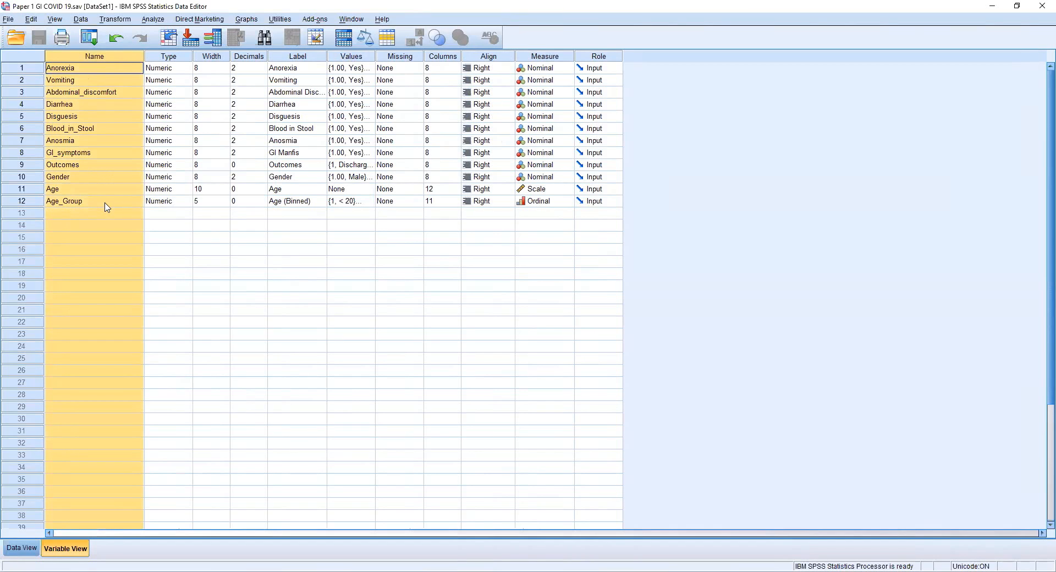
pyautogui.click(94, 200)
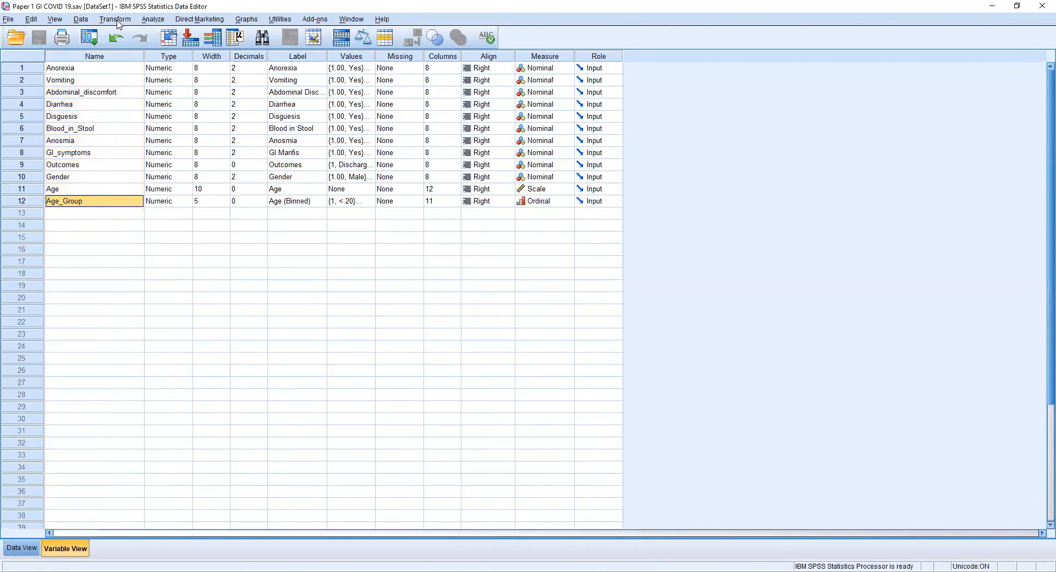
pyautogui.click(81, 18)
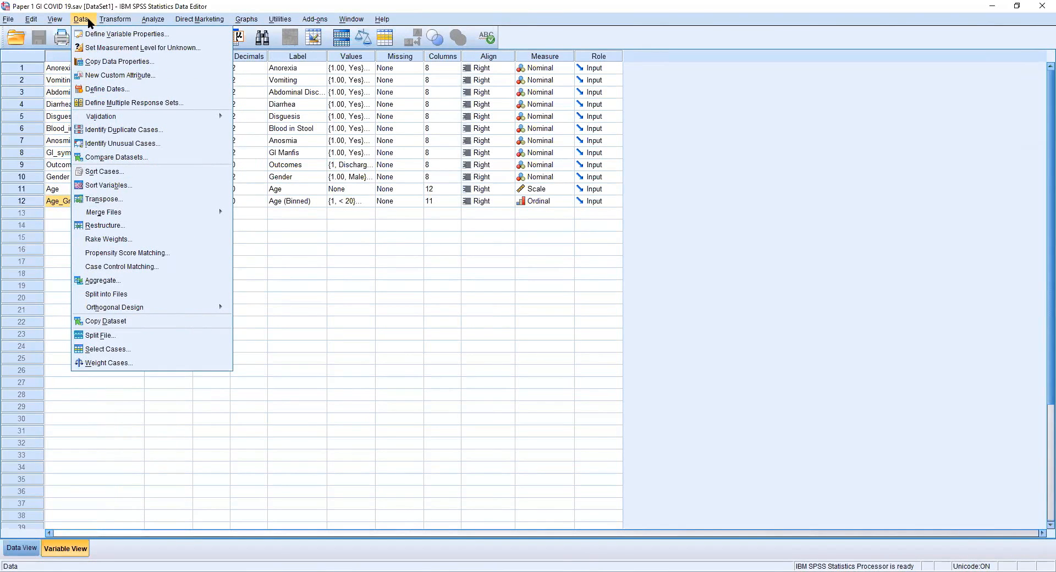
pyautogui.moveTo(104, 213)
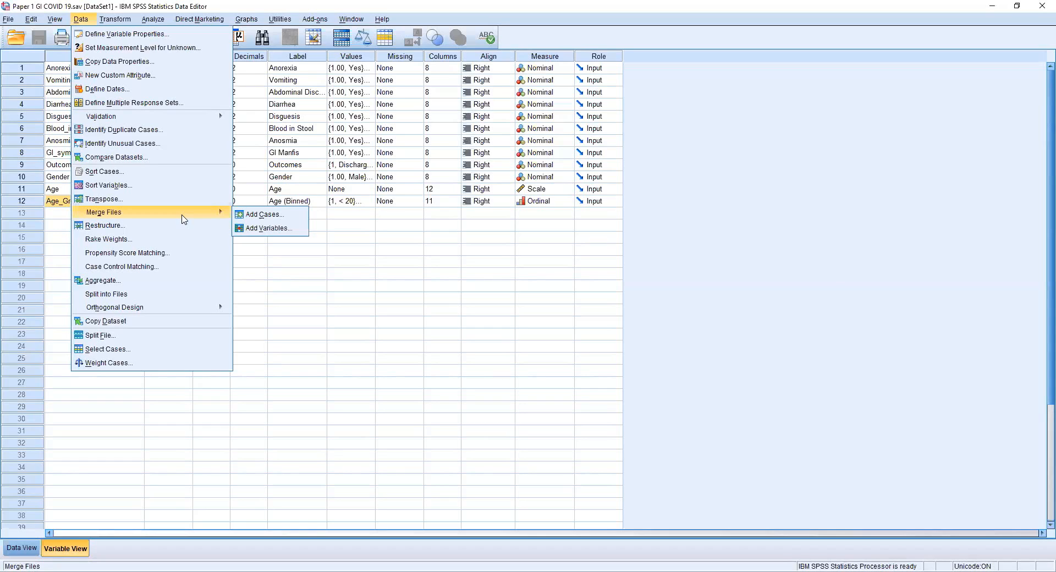
pyautogui.moveTo(263, 215)
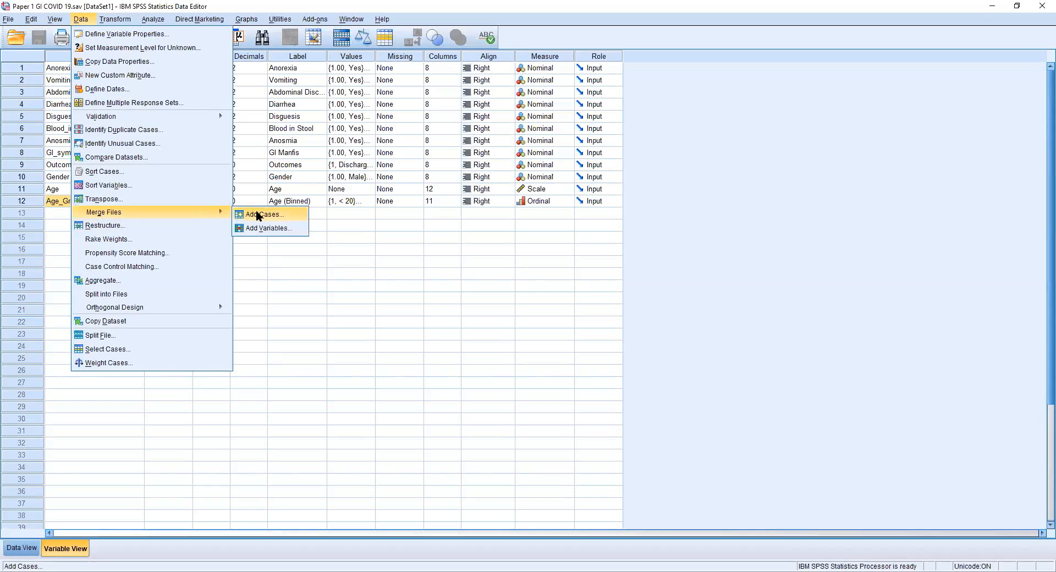
# Choose Merge Files > Add Cases from the Data menu
pyautogui.click(264, 214)
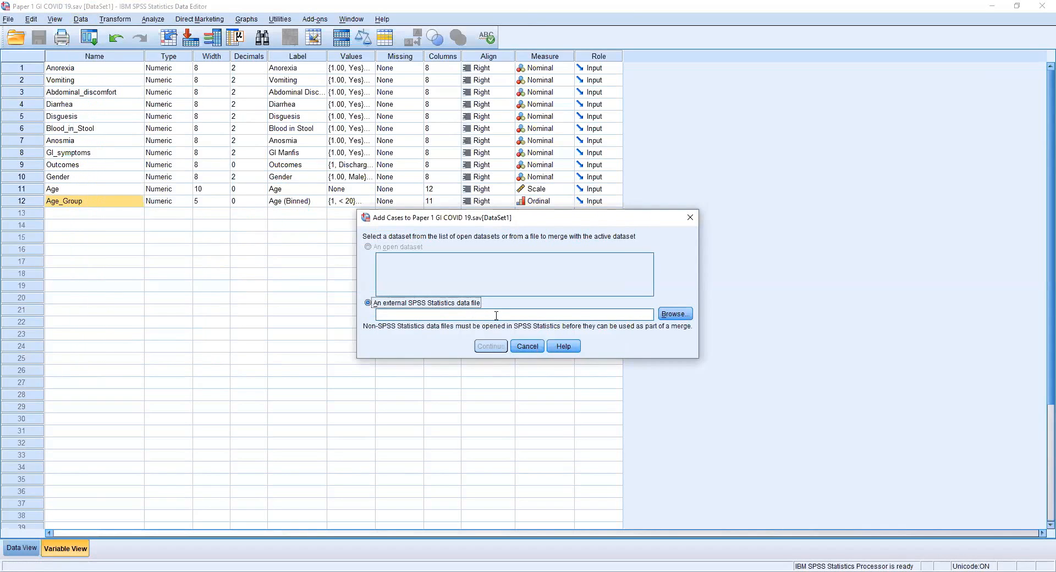
pyautogui.moveTo(675, 314)
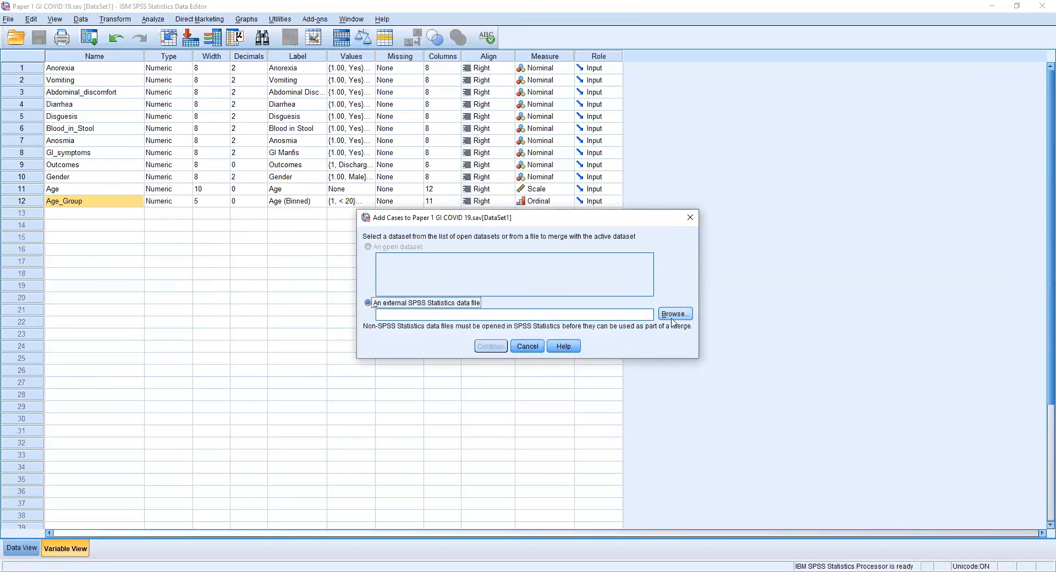
# Browse to Lahore General Hospital Data.sav as the external file and continue
pyautogui.click(674, 313)
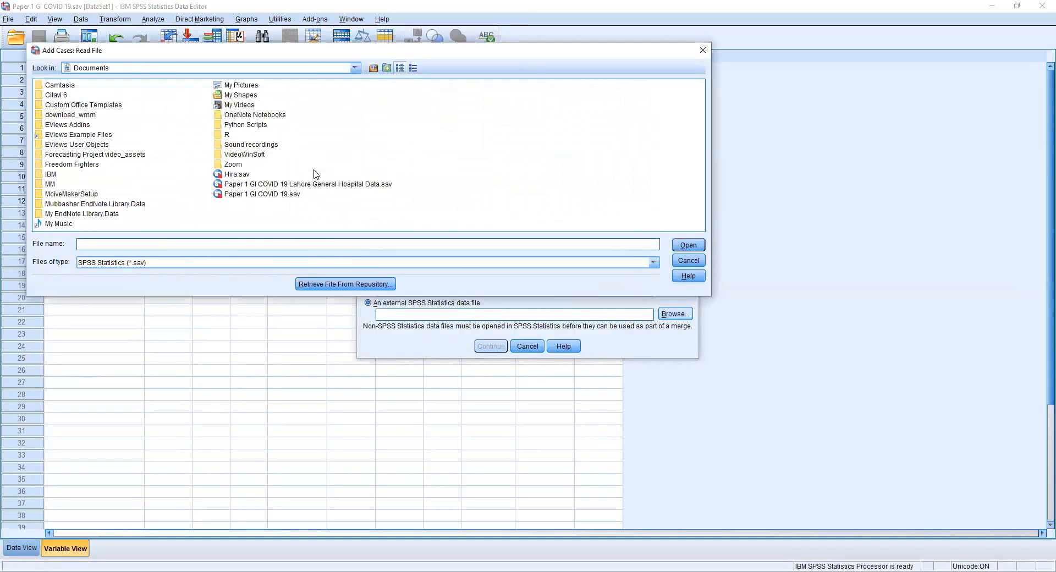
pyautogui.click(355, 67)
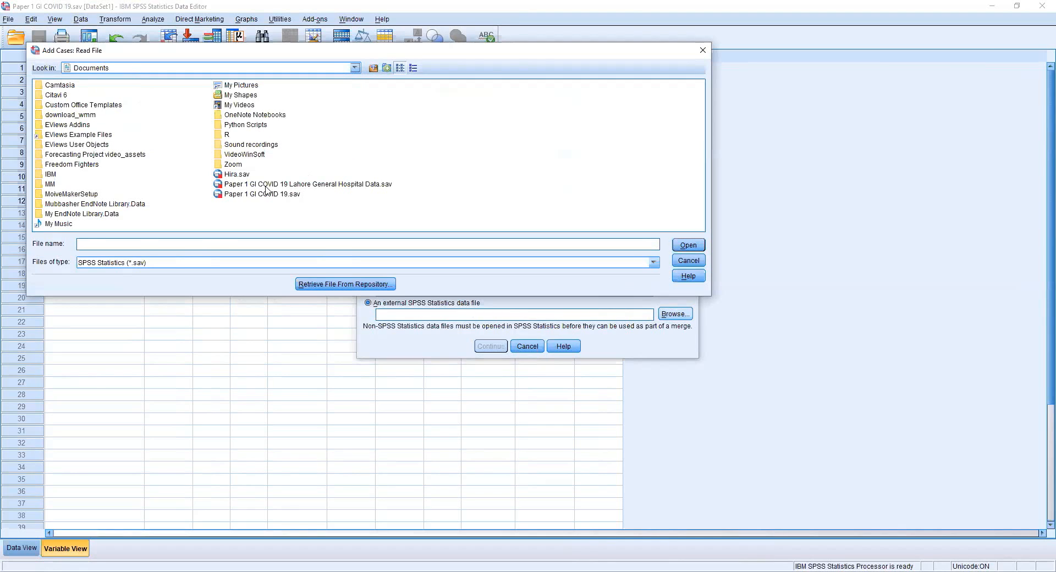
pyautogui.click(308, 184)
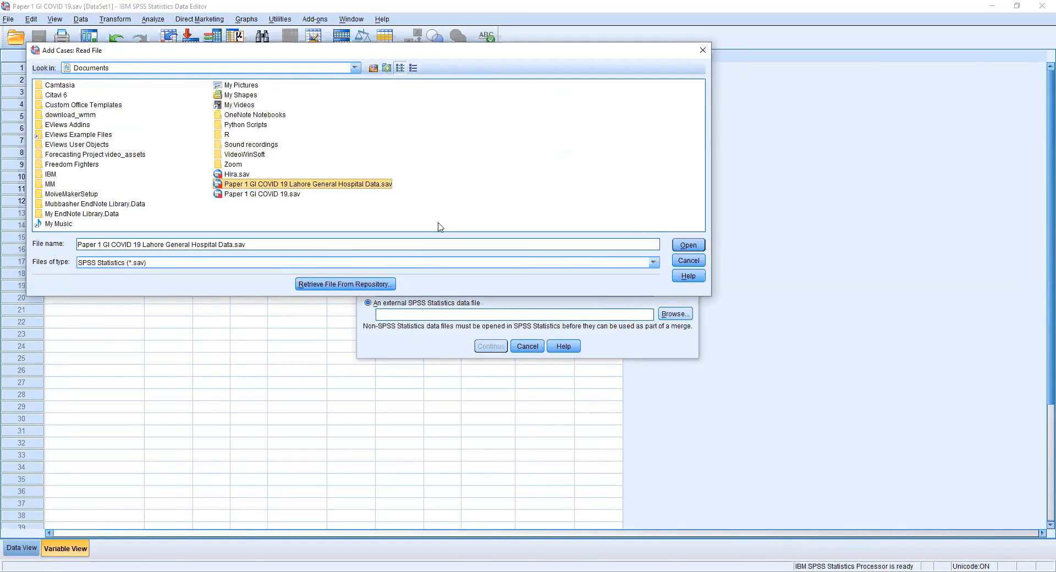
pyautogui.moveTo(341, 186)
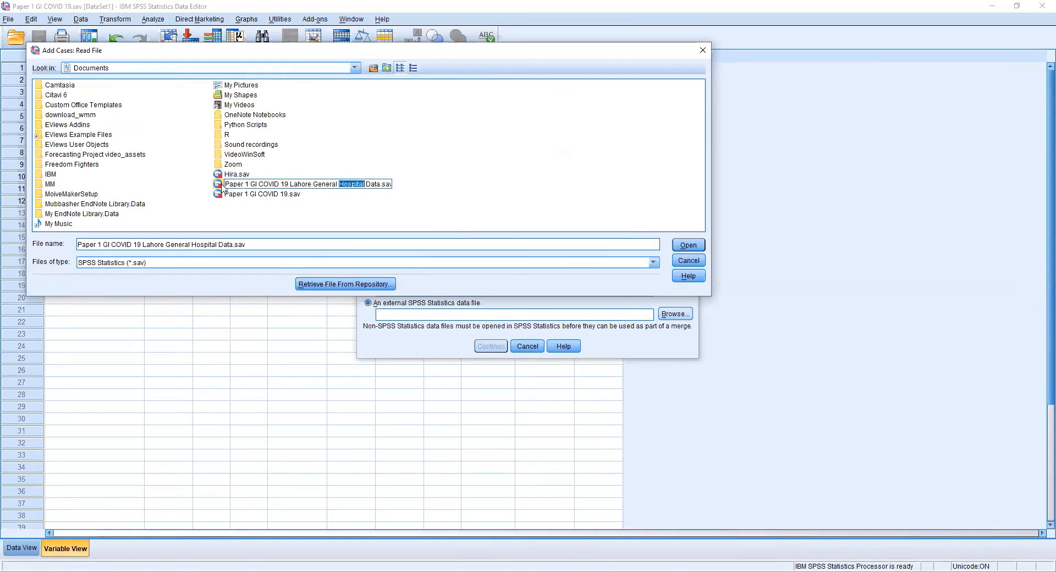
pyautogui.click(306, 184)
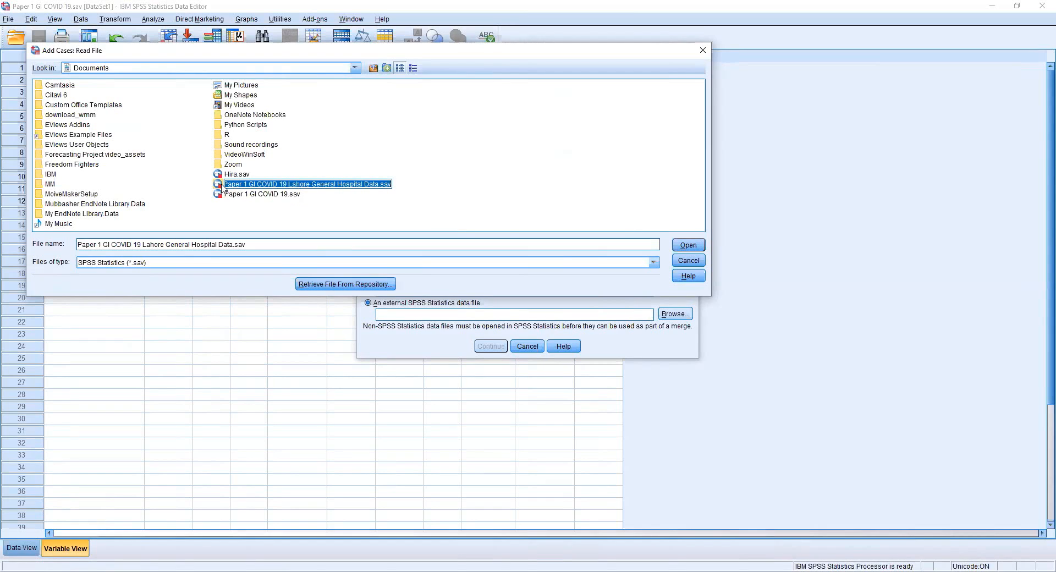
pyautogui.click(687, 245)
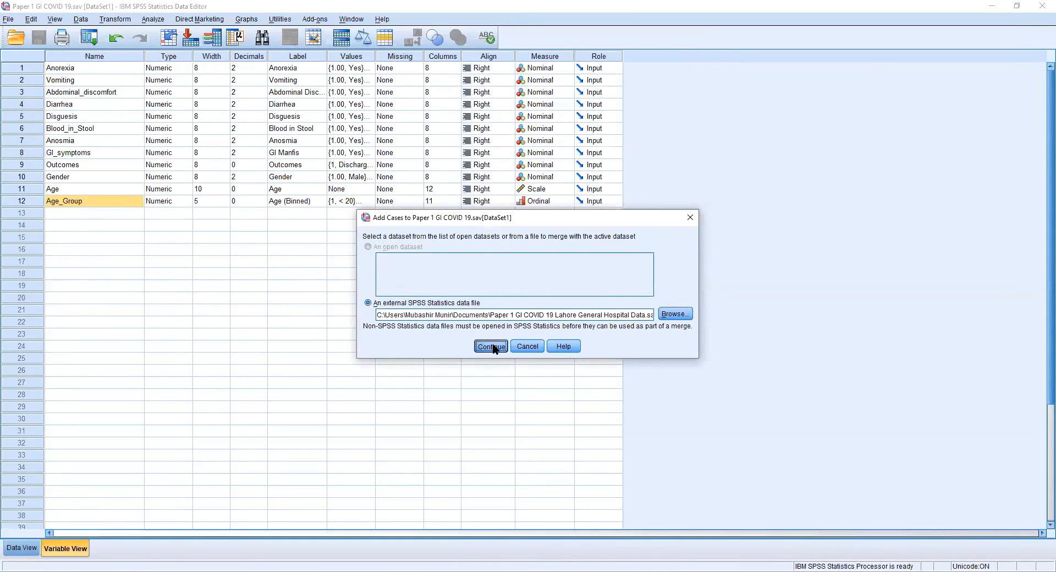
pyautogui.click(490, 346)
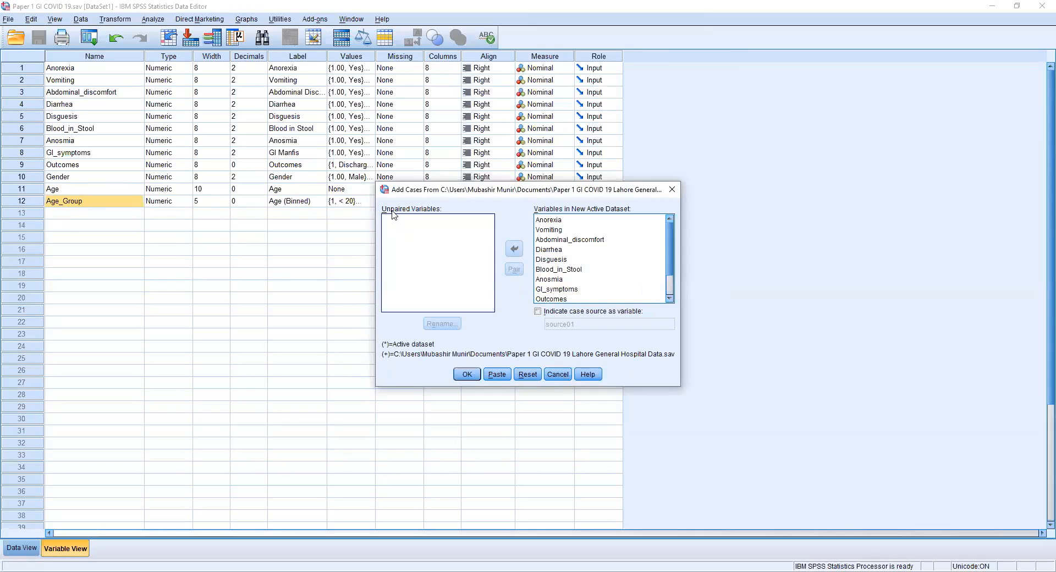
pyautogui.moveTo(406, 215)
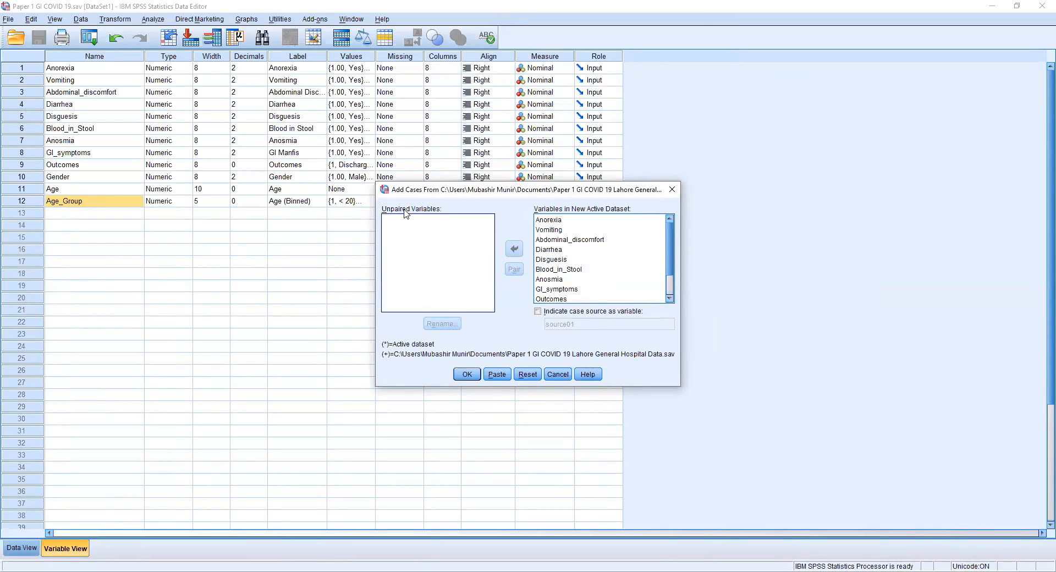
pyautogui.moveTo(435, 269)
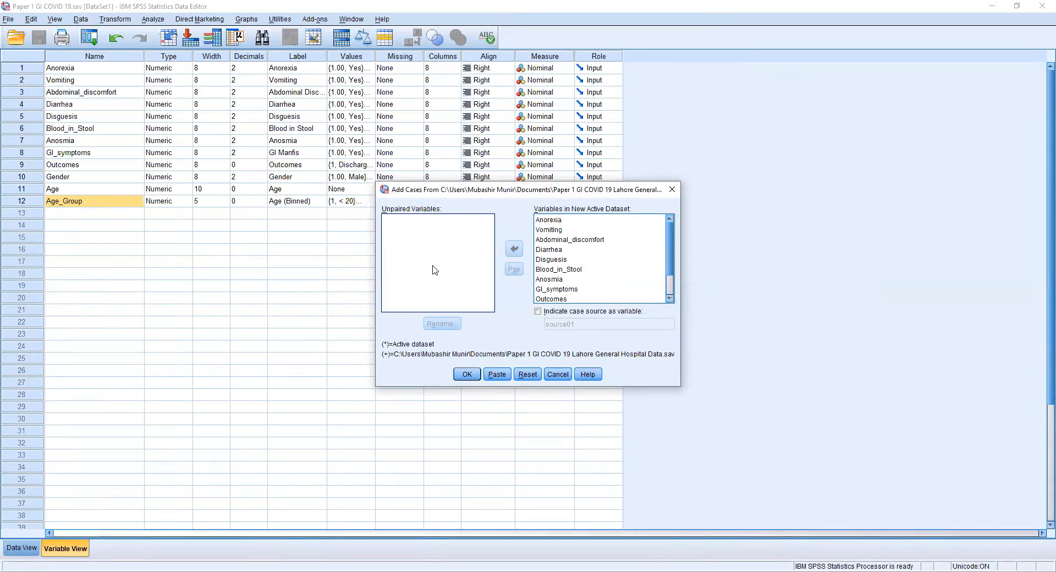
pyautogui.moveTo(413, 292)
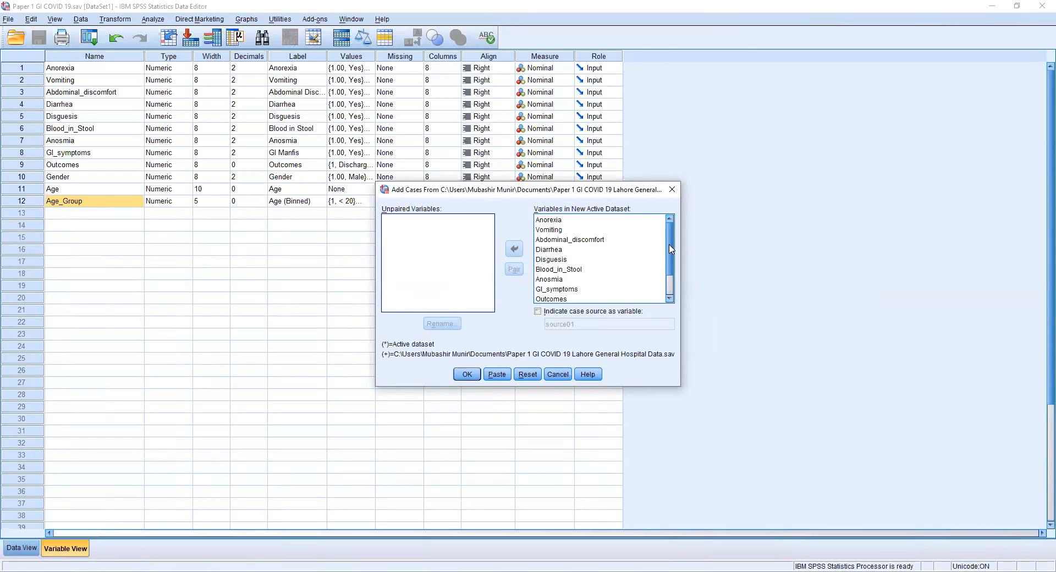
# Review the paired variables, leaving none unpaired, and run the hospital case append
pyautogui.scroll(-3)
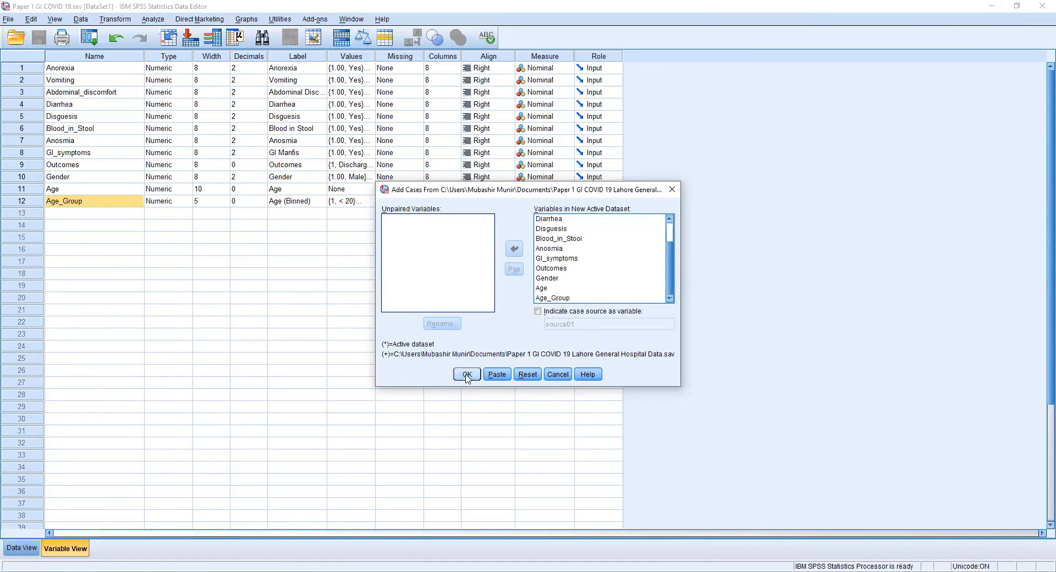
pyautogui.click(466, 374)
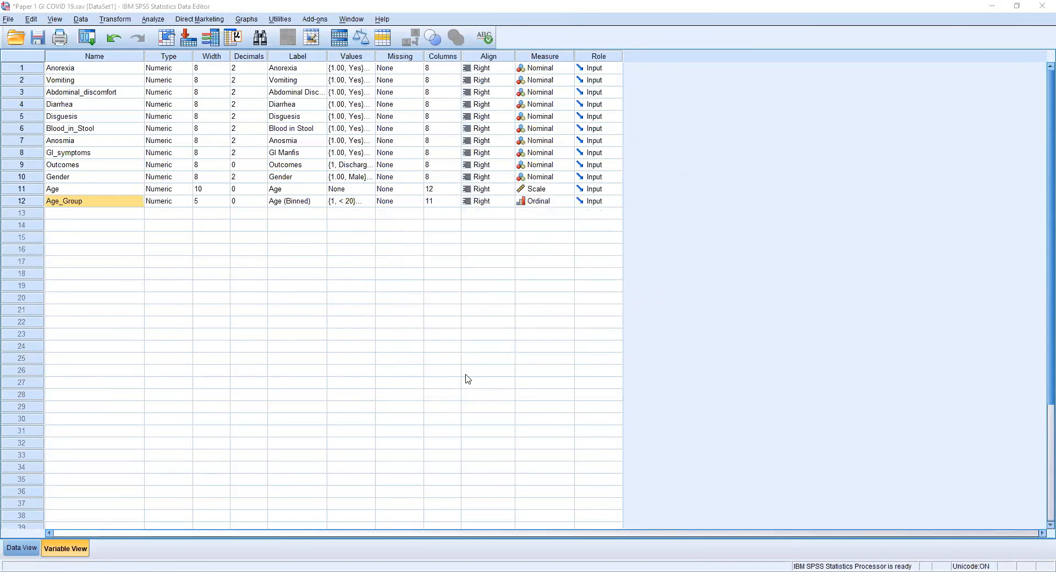
# Switch to Data View and scroll down to select the last case, row 772
pyautogui.click(94, 200)
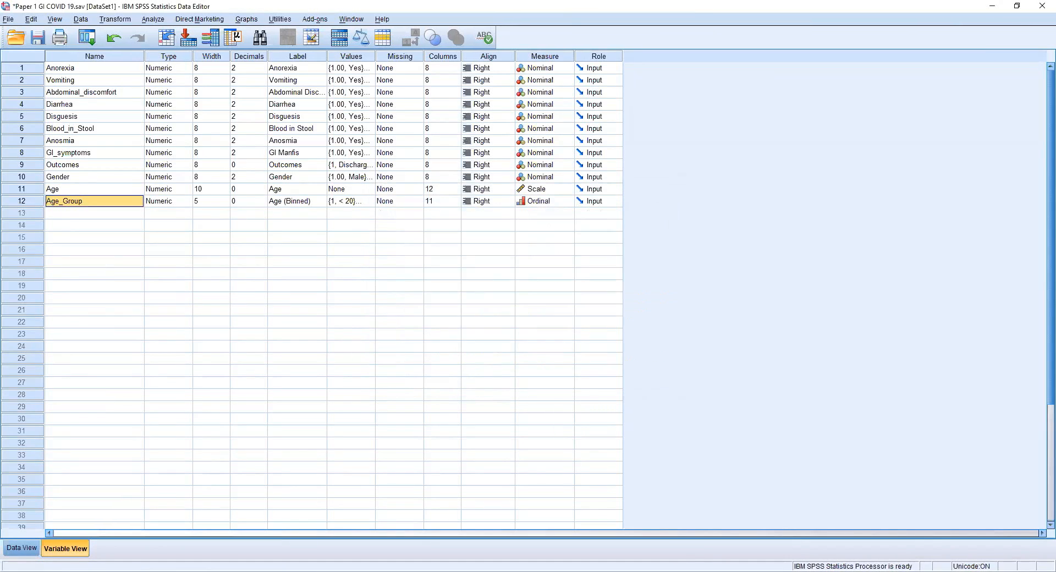
pyautogui.click(20, 548)
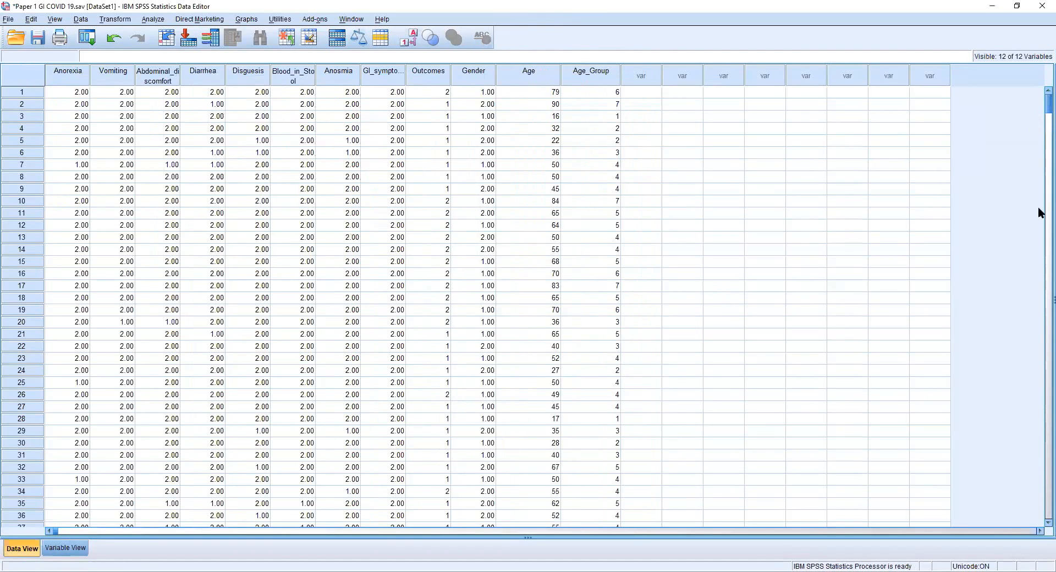
pyautogui.scroll(-3)
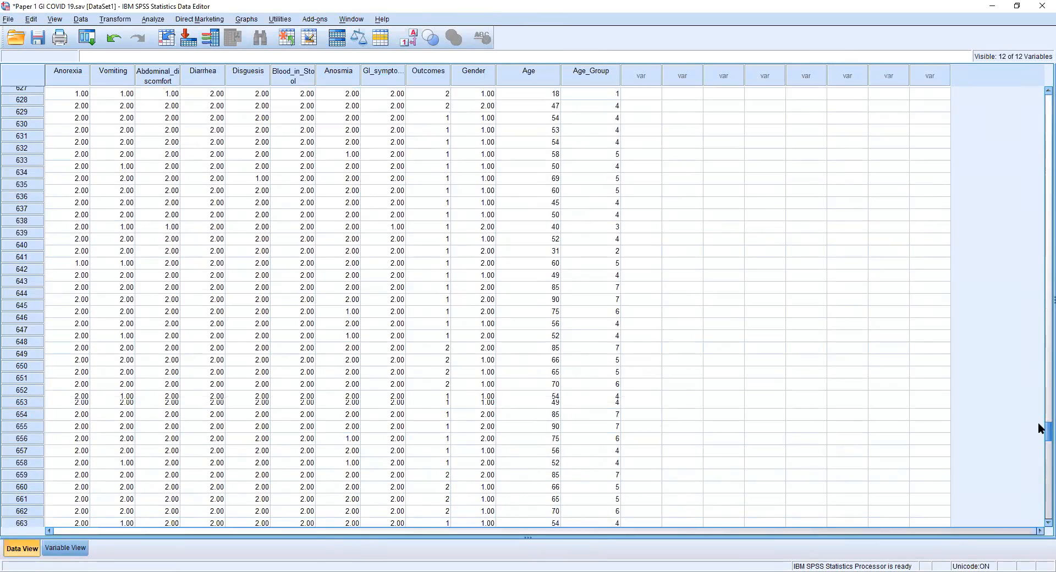
pyautogui.scroll(3)
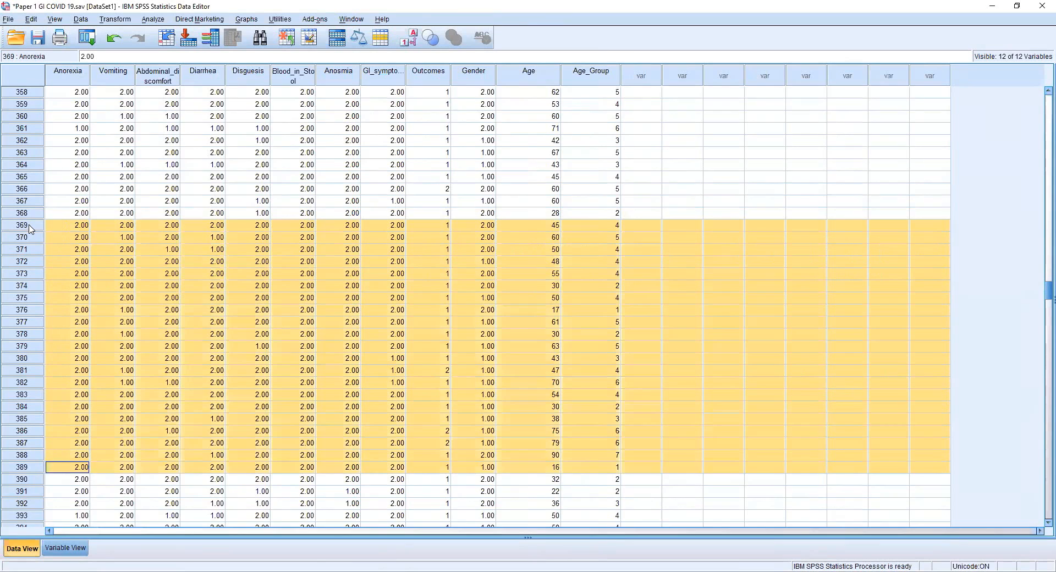
pyautogui.scroll(-3)
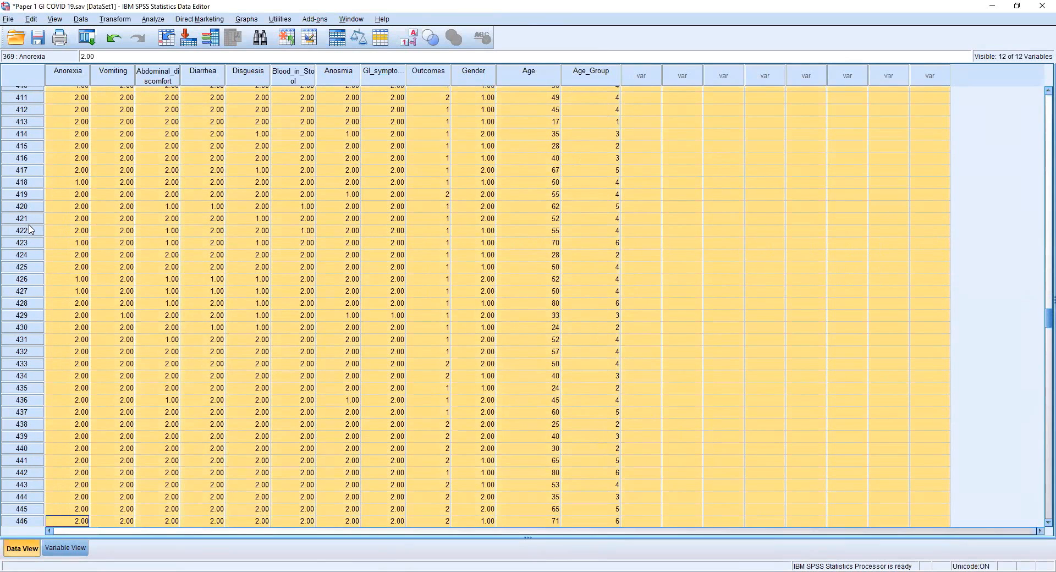
pyautogui.scroll(-3)
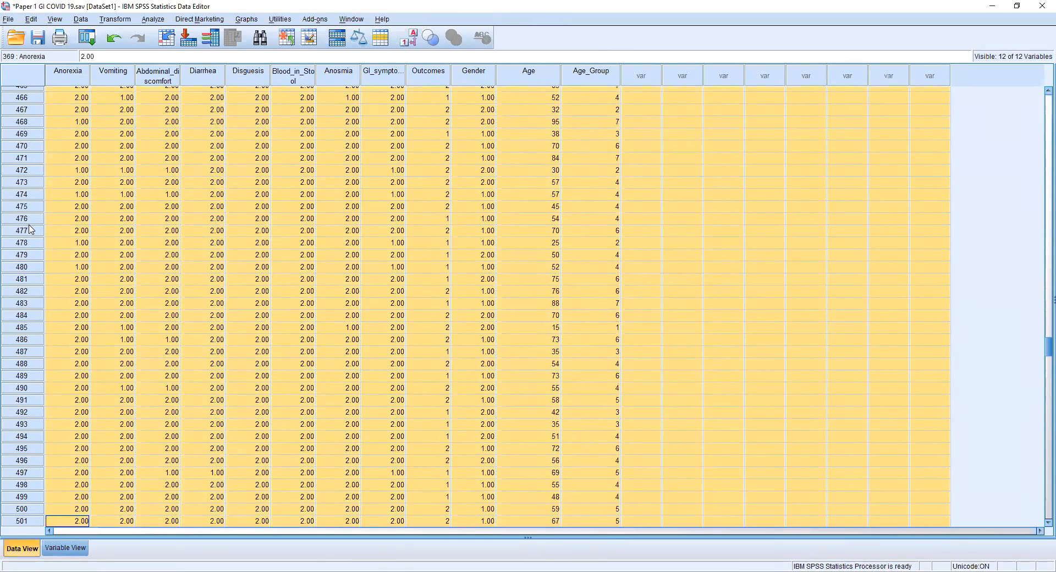
pyautogui.scroll(-3)
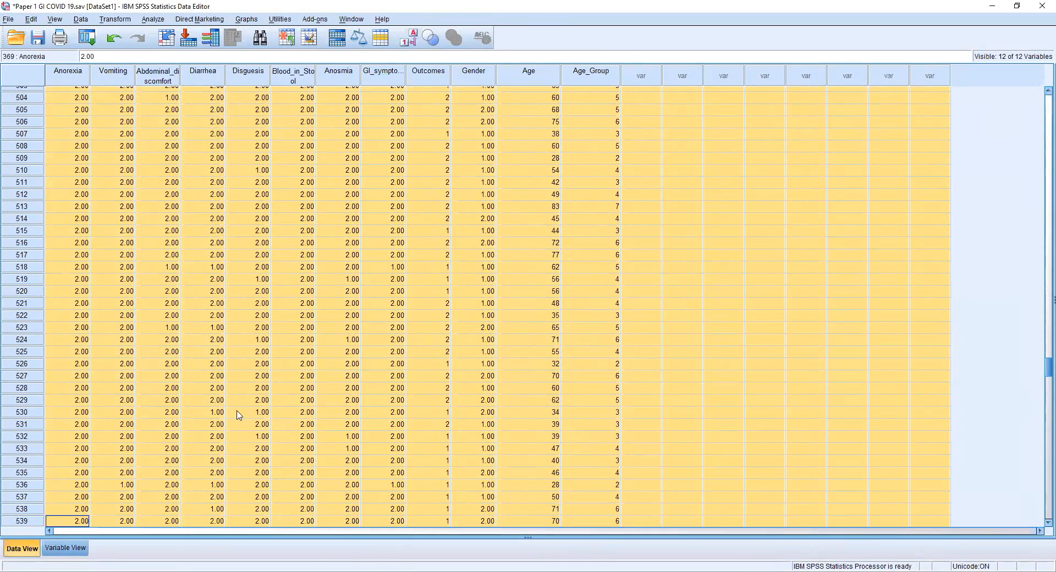
pyautogui.scroll(-3)
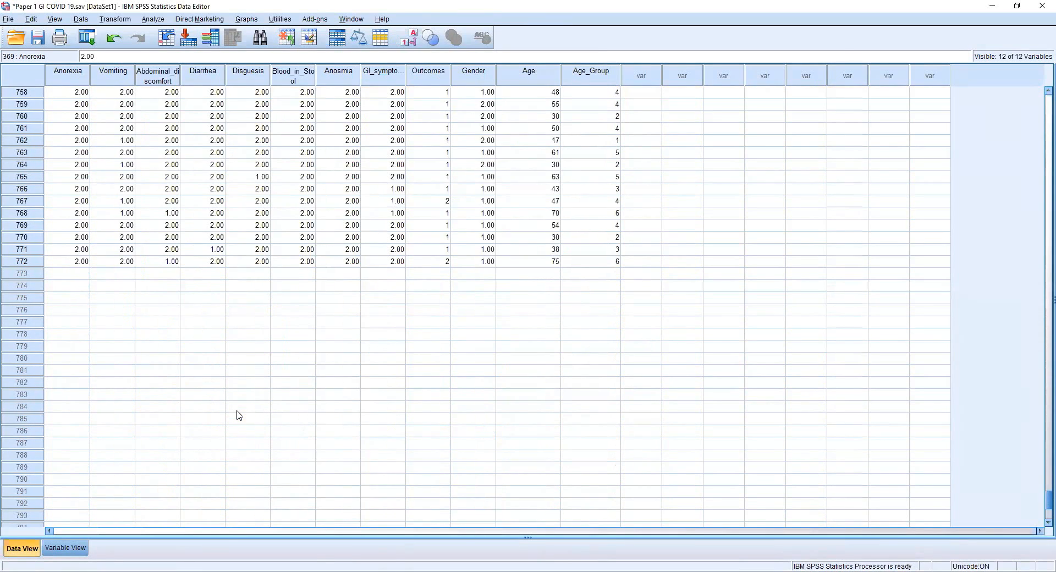
pyautogui.moveTo(131, 384)
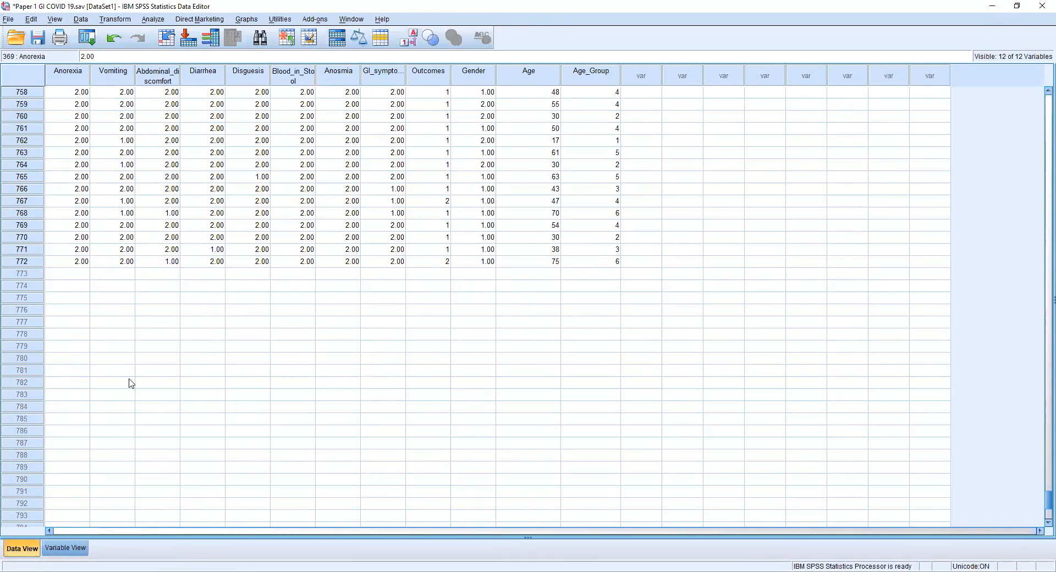
pyautogui.click(21, 262)
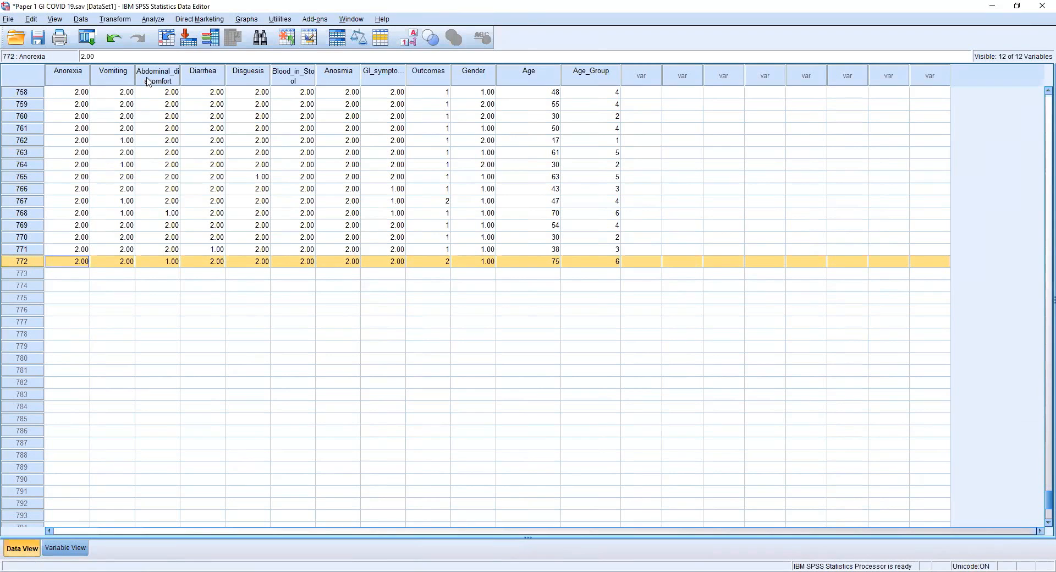
pyautogui.click(157, 297)
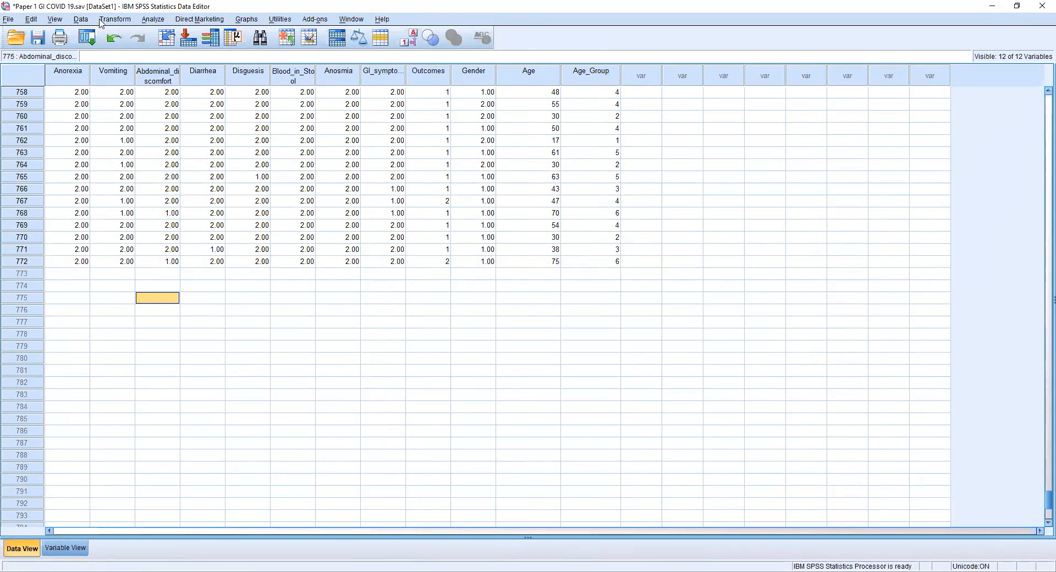
# Append Paper 1 GI COVID 19.sav via Add Cases and view the new cases from 775
pyautogui.click(81, 19)
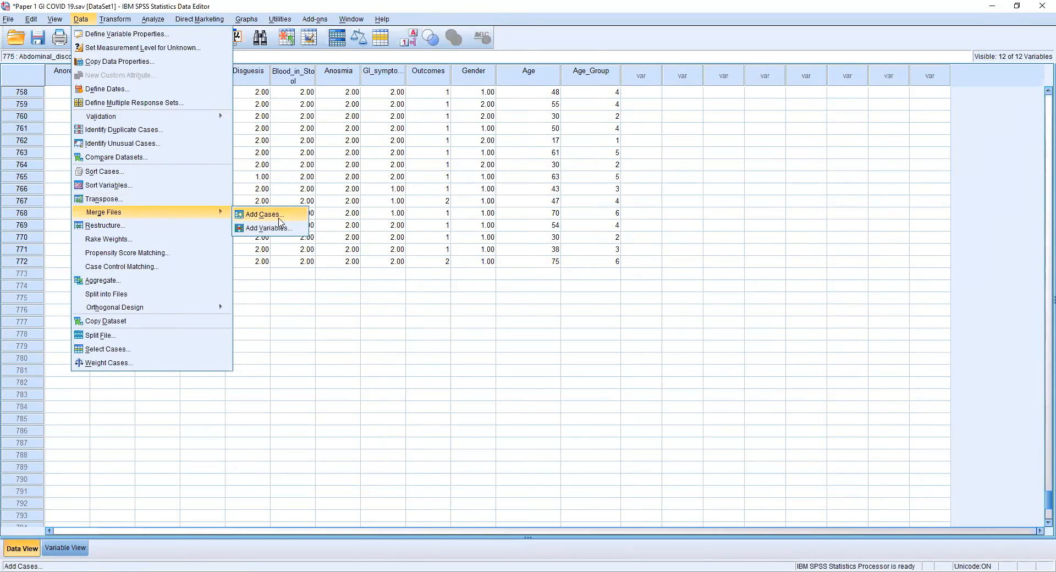
pyautogui.click(263, 215)
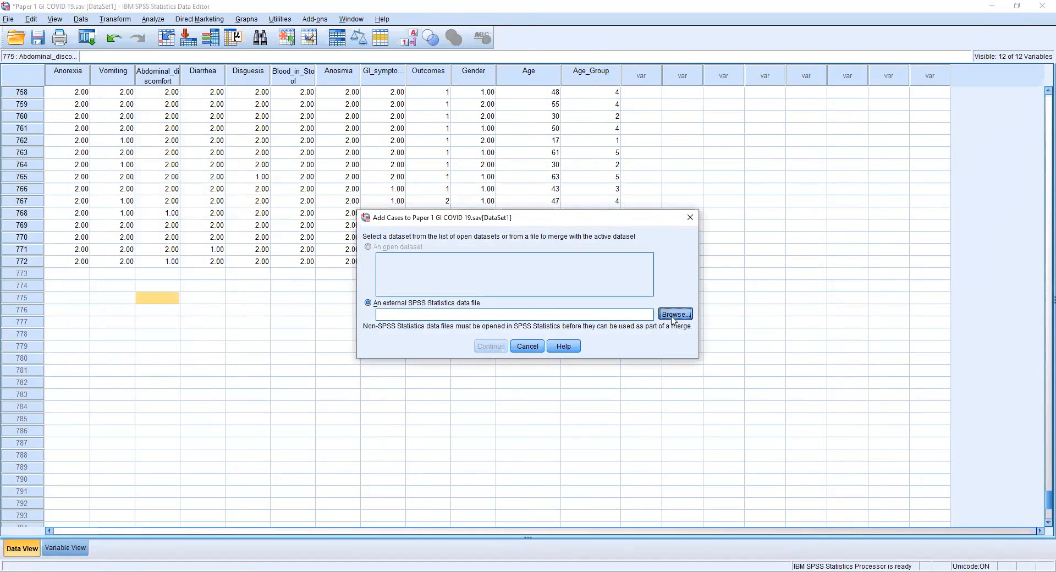
pyautogui.click(674, 315)
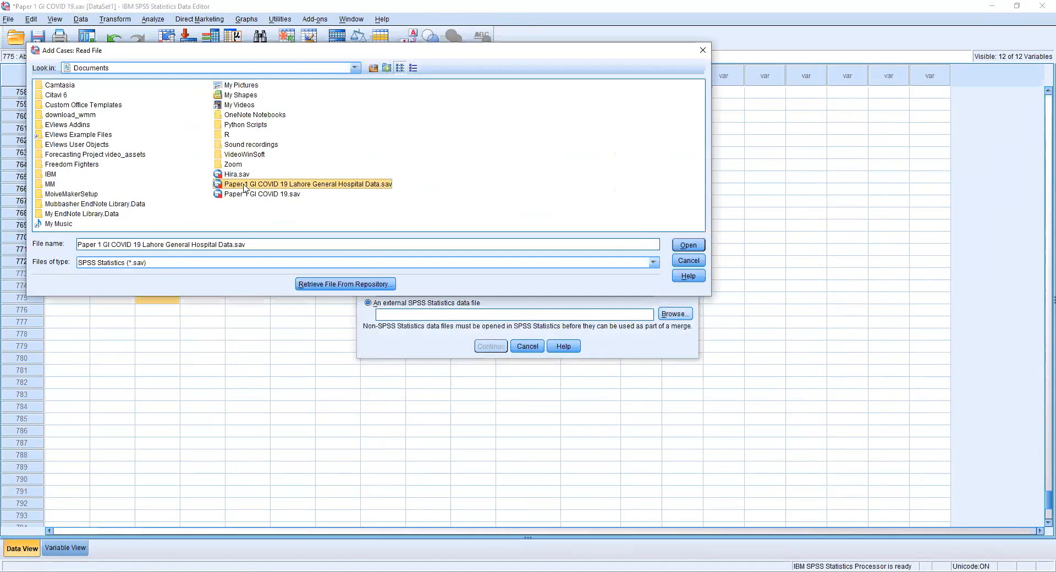
pyautogui.click(277, 195)
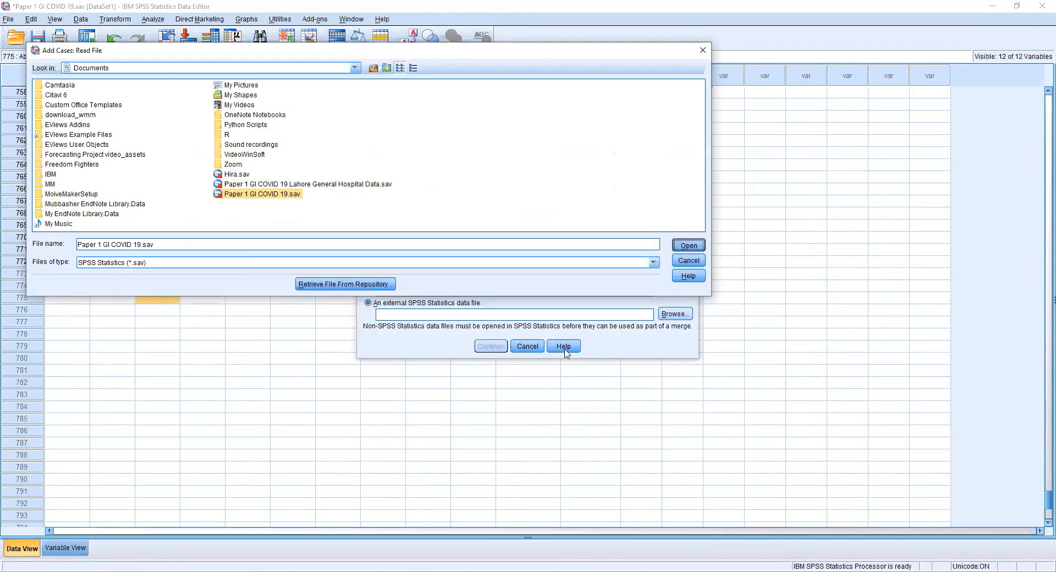
pyautogui.click(687, 245)
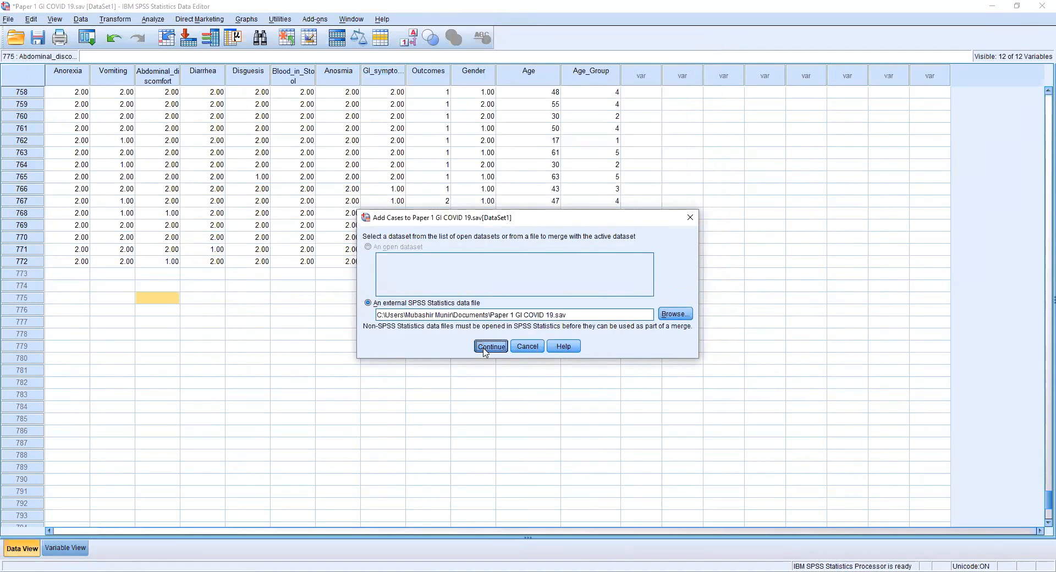
pyautogui.click(490, 345)
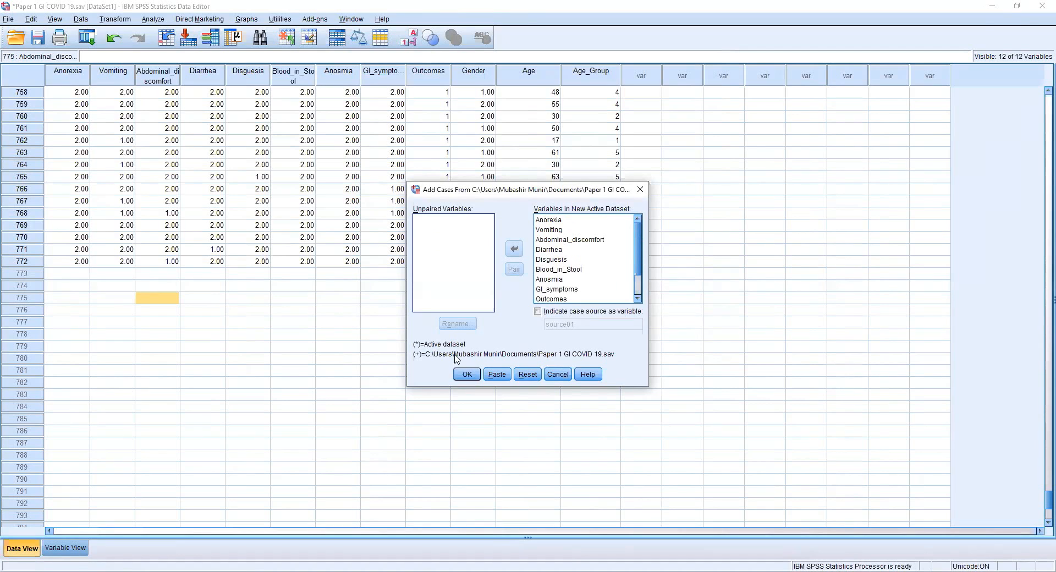
pyautogui.click(466, 374)
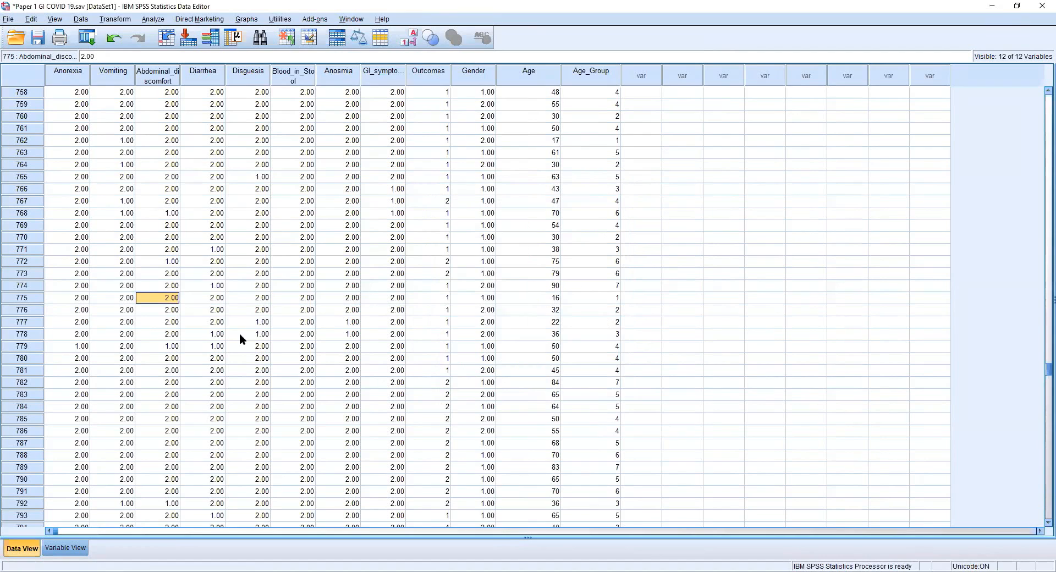
pyautogui.click(22, 298)
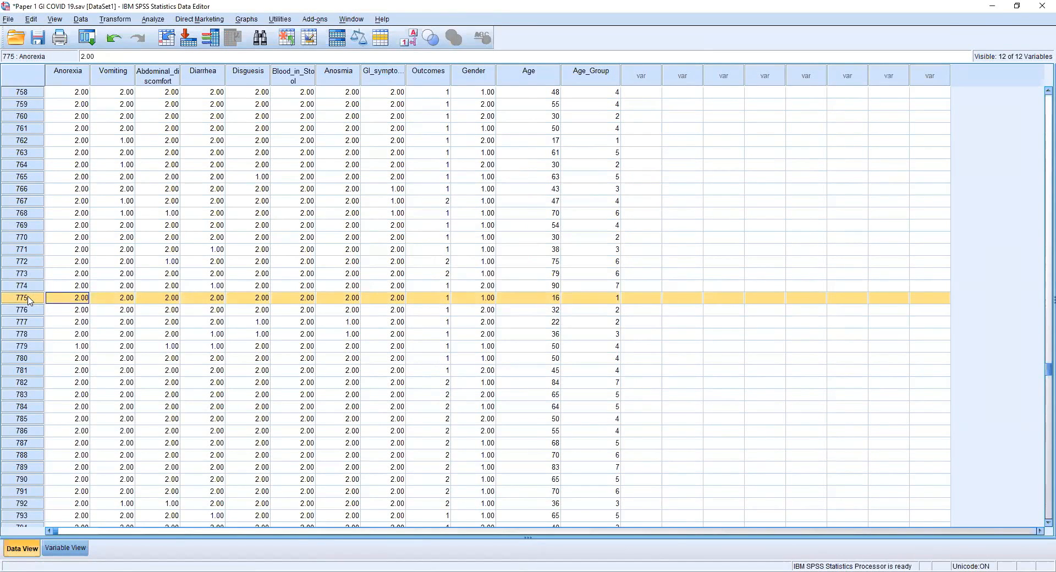
pyautogui.scroll(-3)
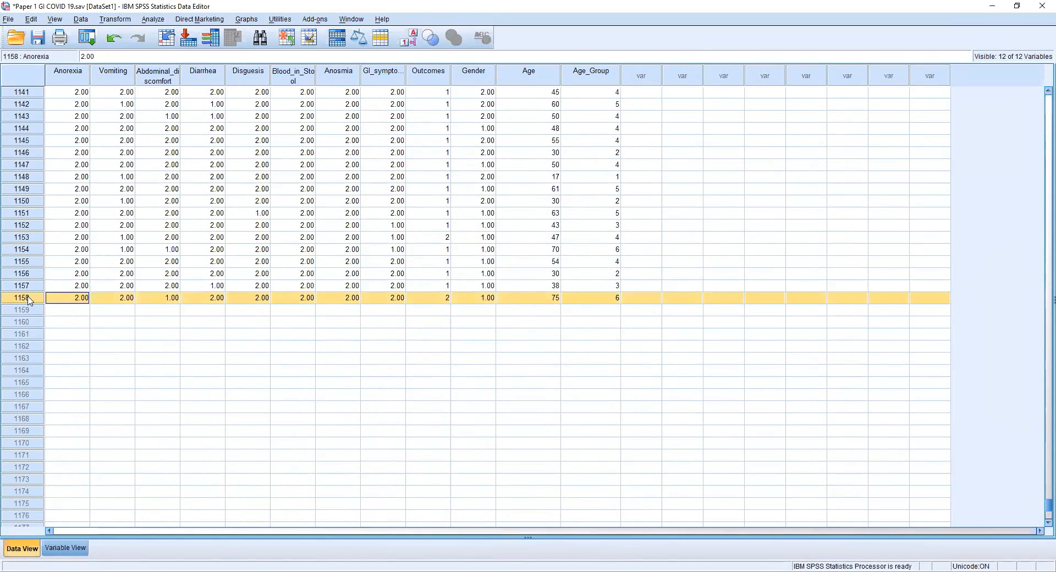
pyautogui.moveTo(137, 376)
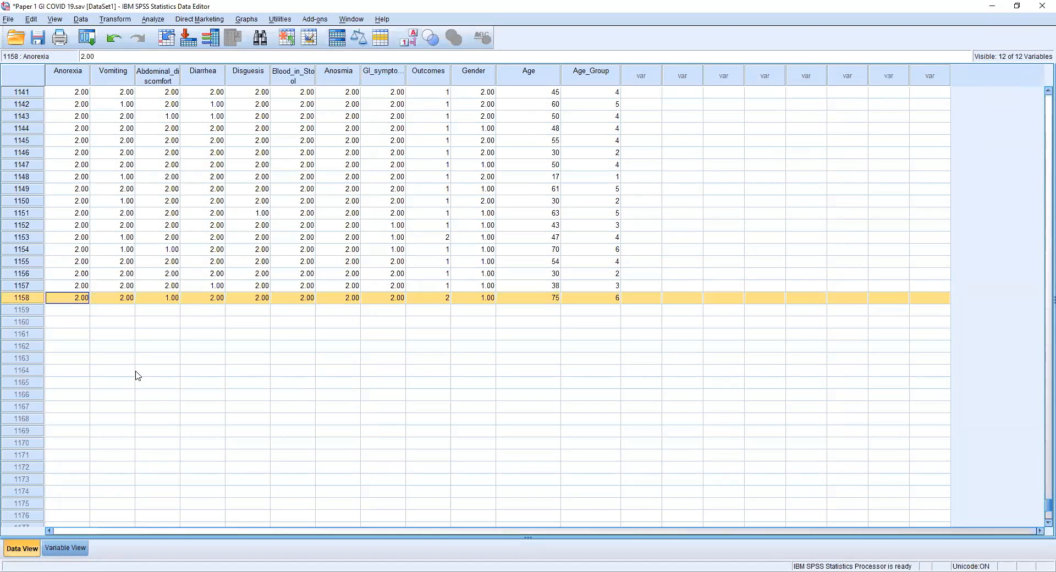
pyautogui.click(157, 370)
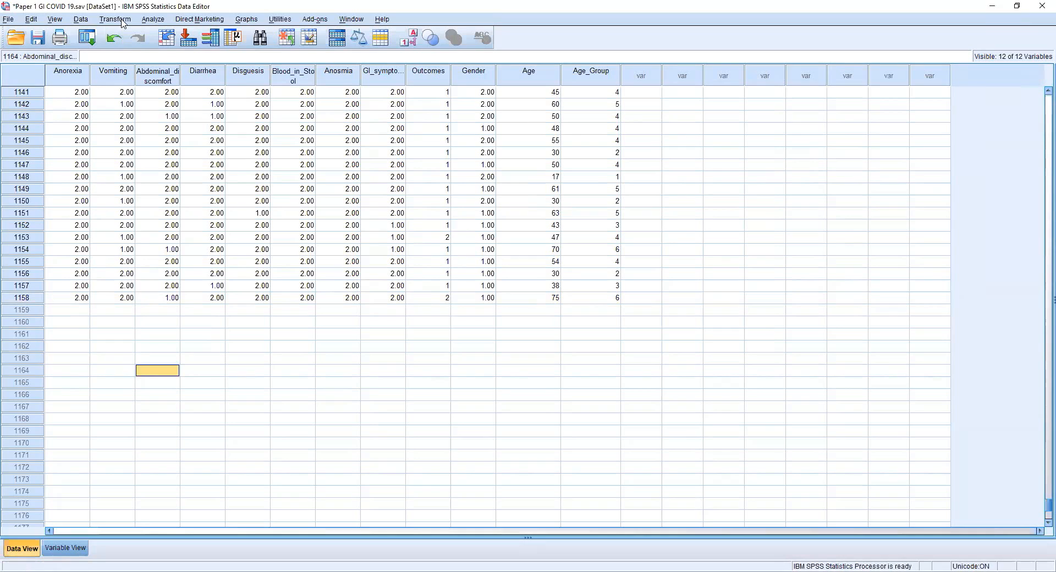
pyautogui.click(114, 18)
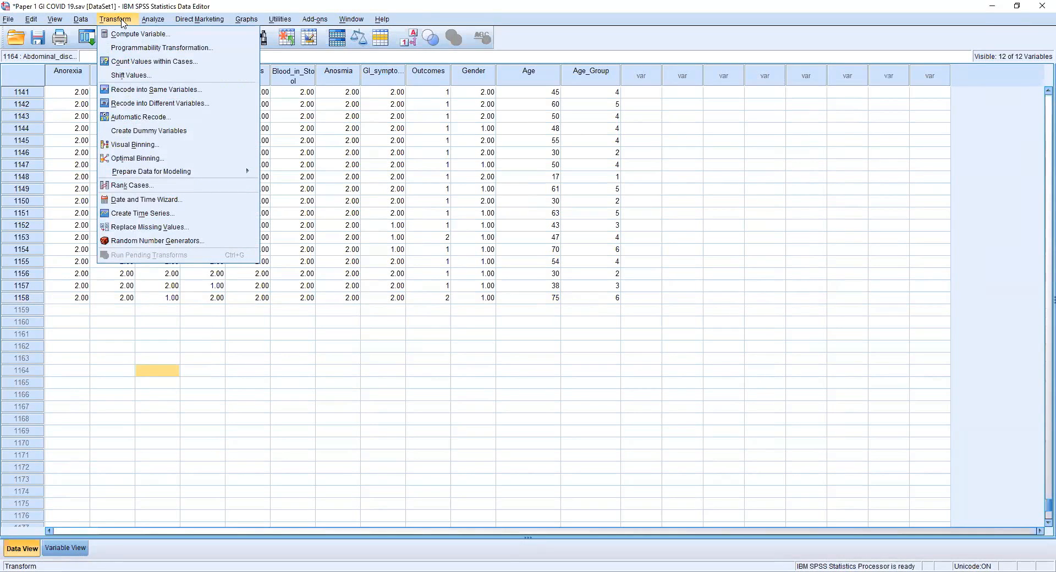
pyautogui.moveTo(140, 33)
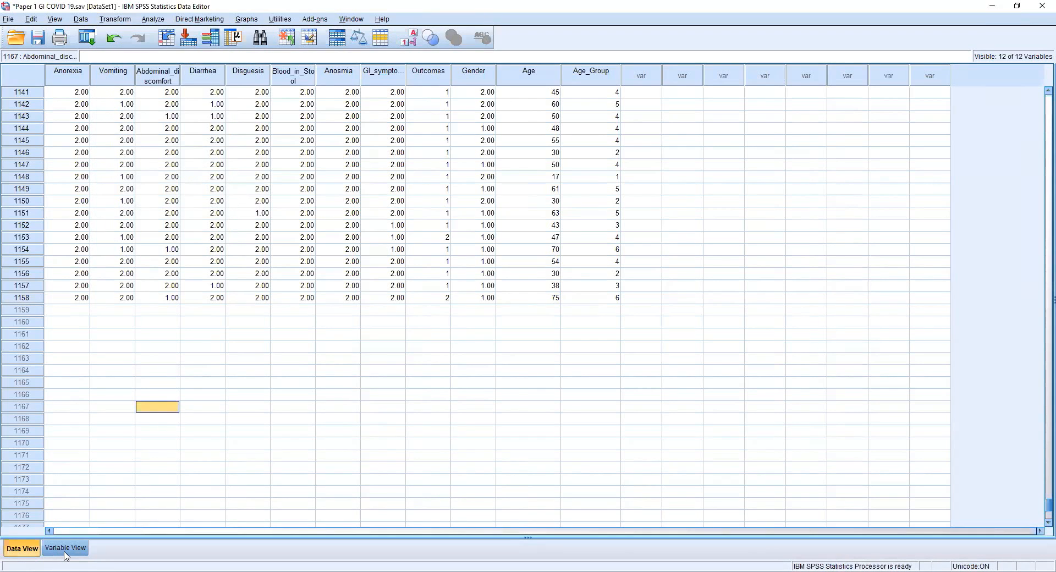
pyautogui.click(65, 548)
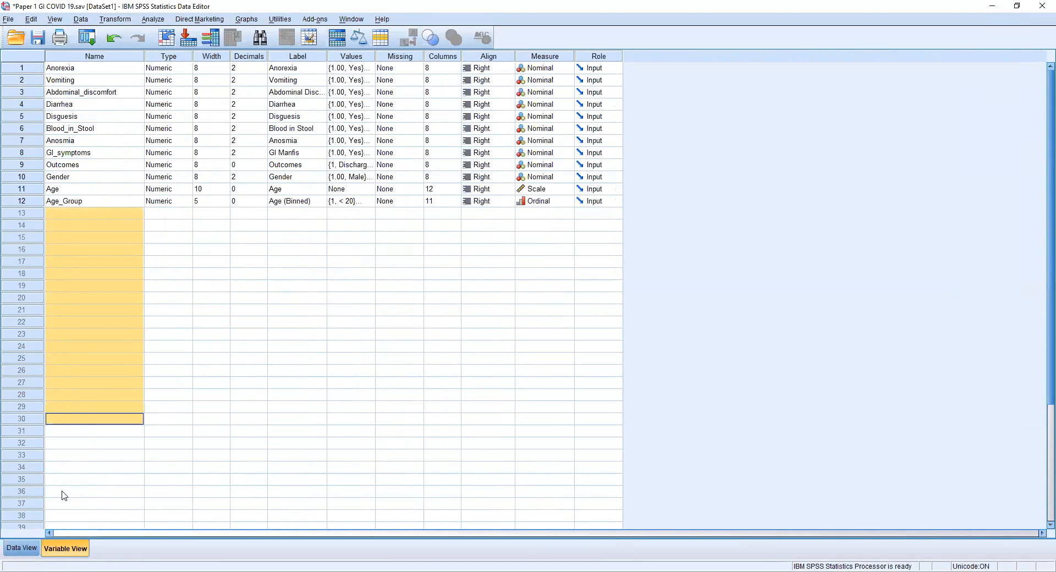
pyautogui.click(21, 548)
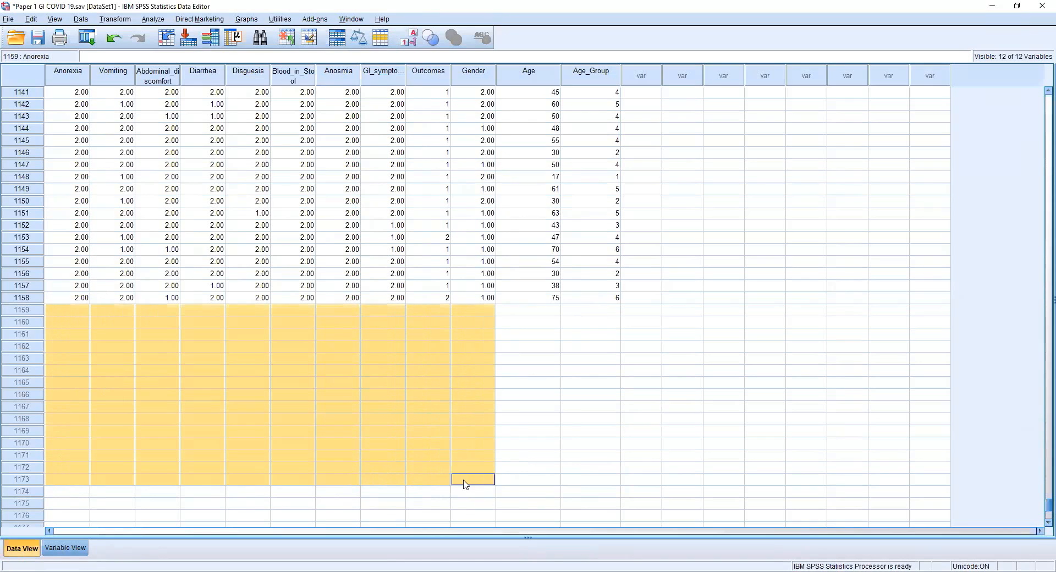
pyautogui.click(67, 443)
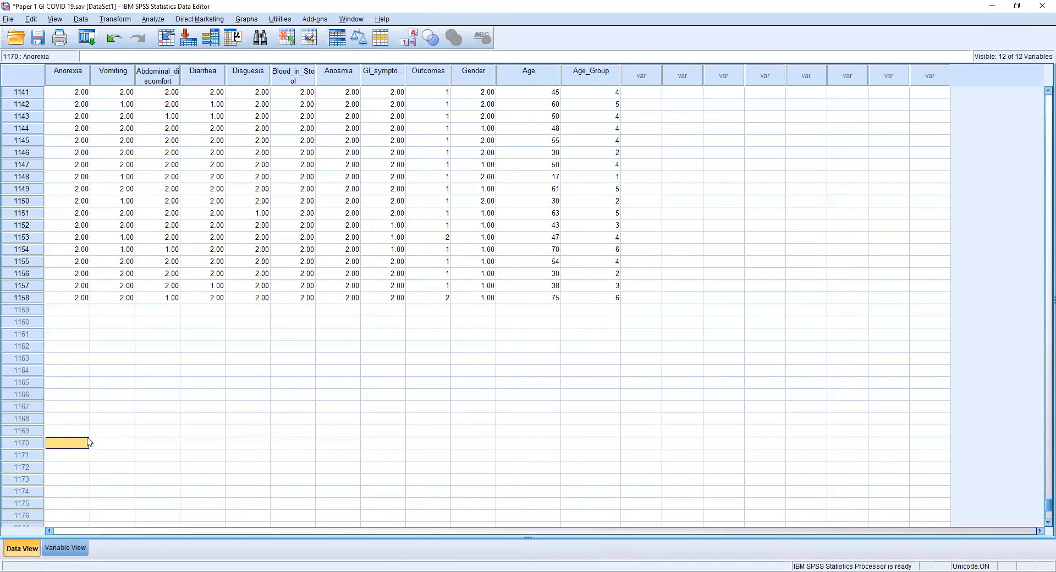
pyautogui.click(65, 548)
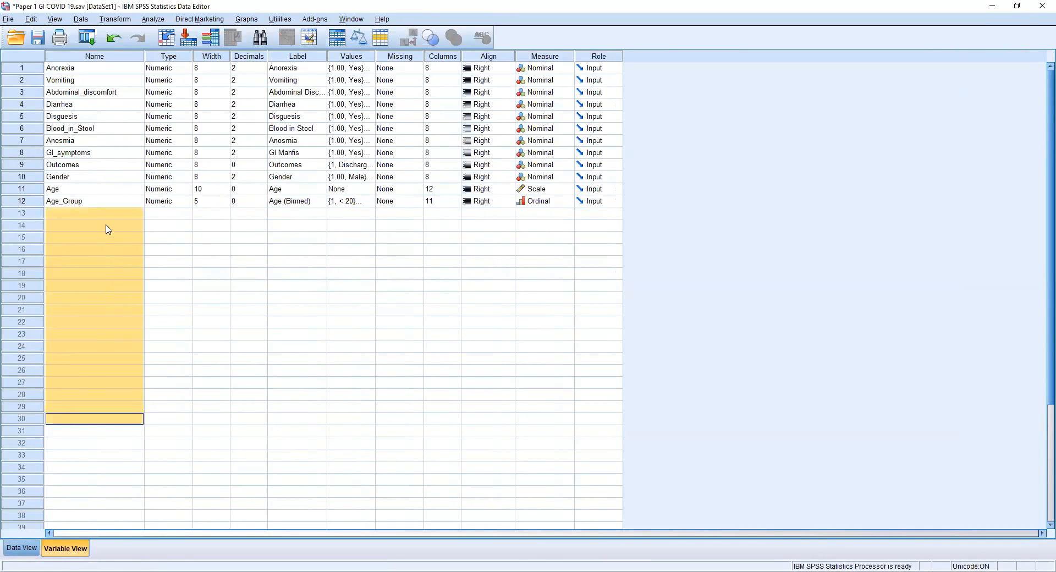
pyautogui.moveTo(103, 314)
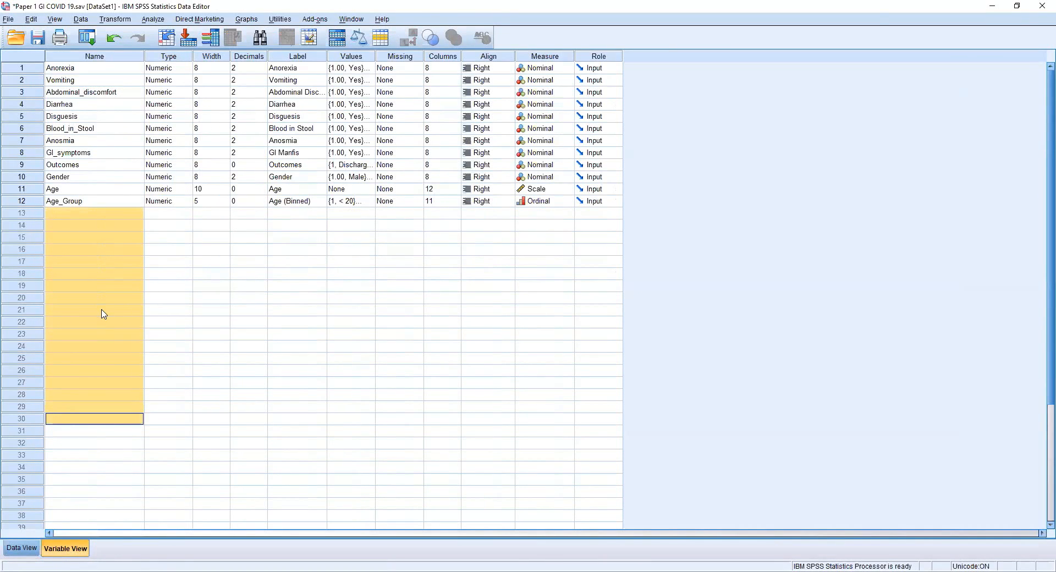
pyautogui.moveTo(116, 177)
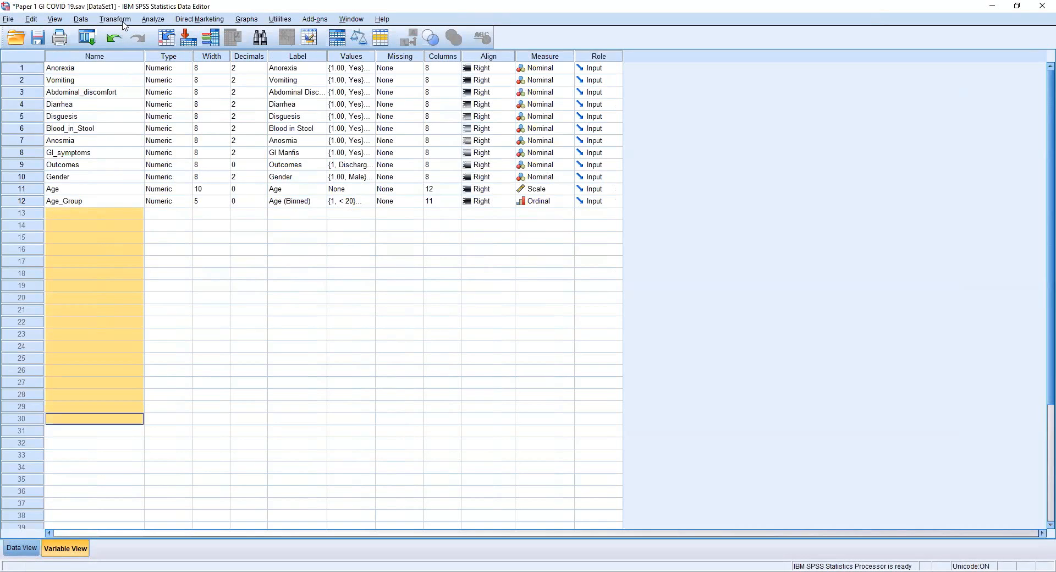
pyautogui.click(114, 18)
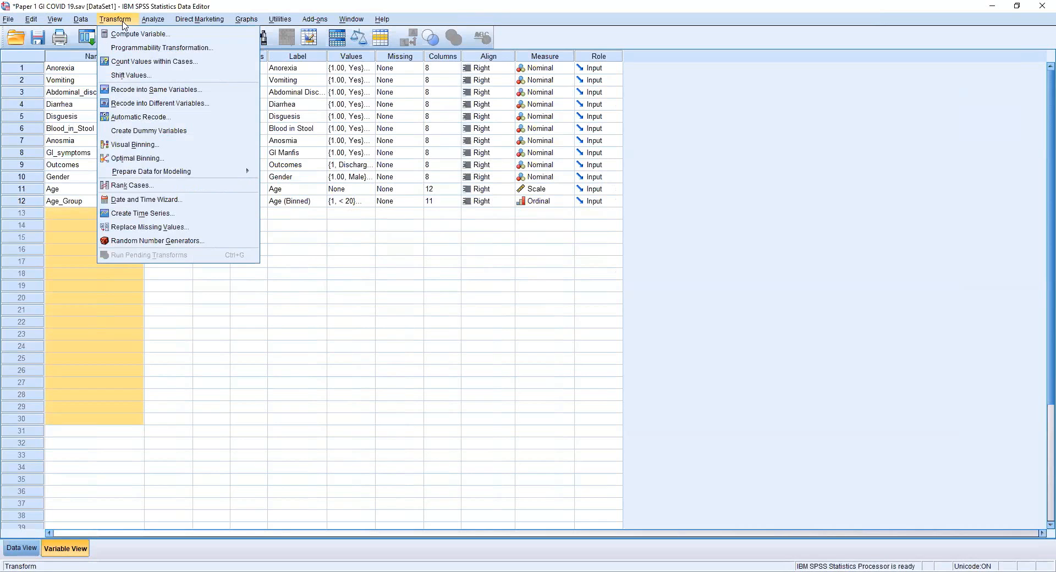
pyautogui.moveTo(151, 171)
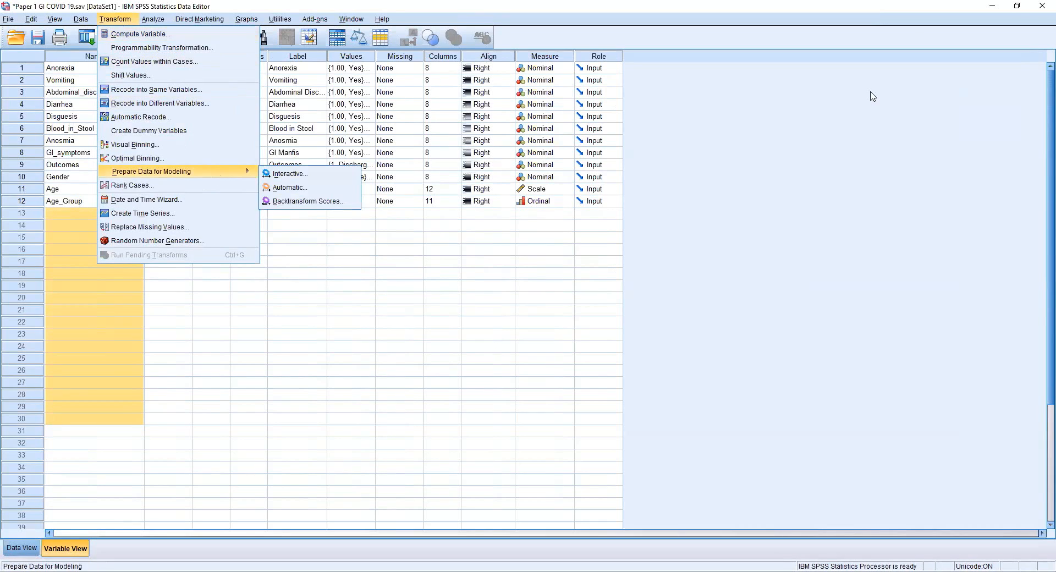
pyautogui.click(382, 18)
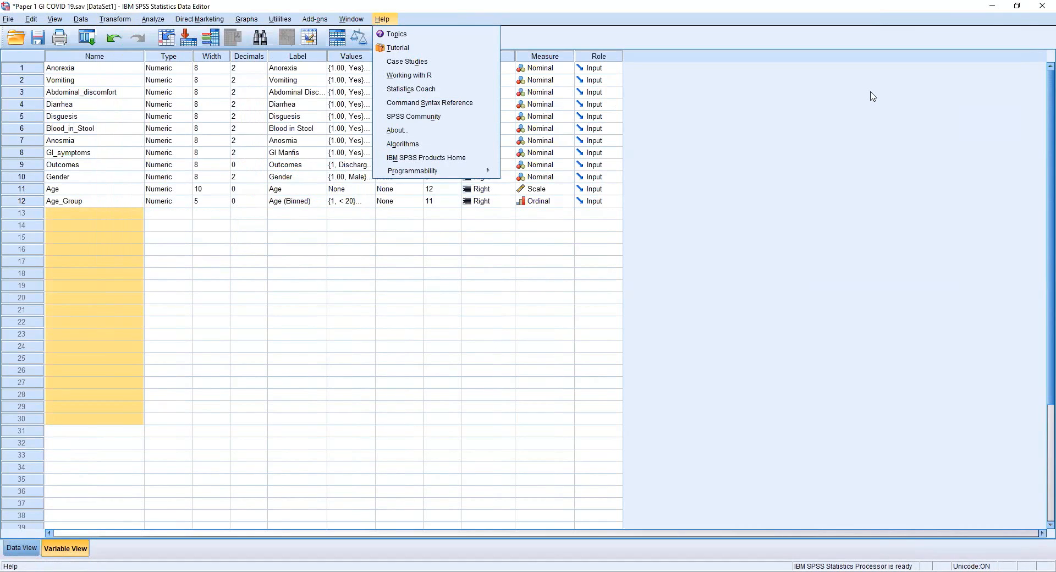
pyautogui.click(114, 18)
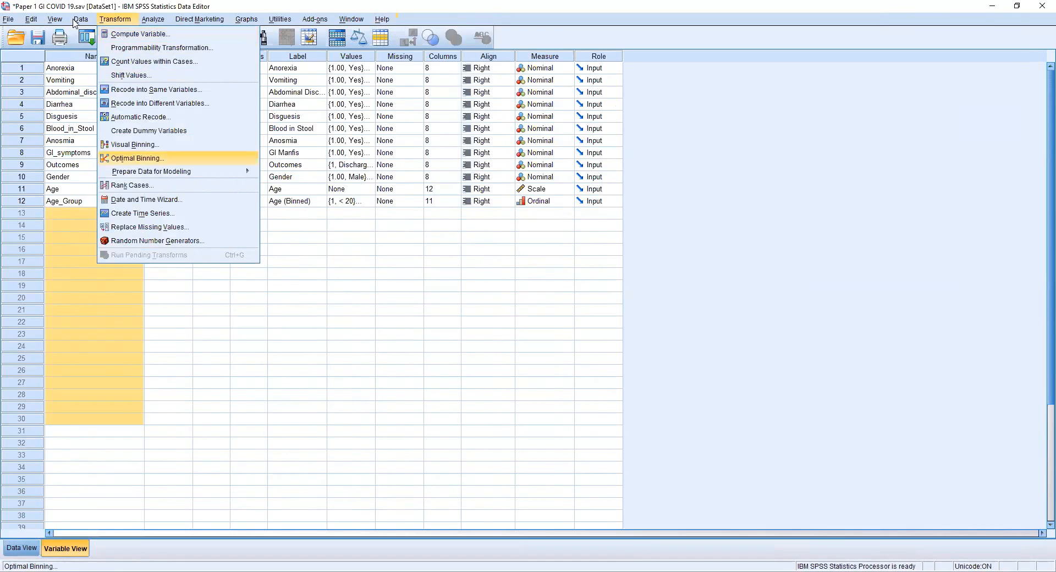
# Start Add Variables and select Hira.sav from Documents as the source file
pyautogui.click(81, 18)
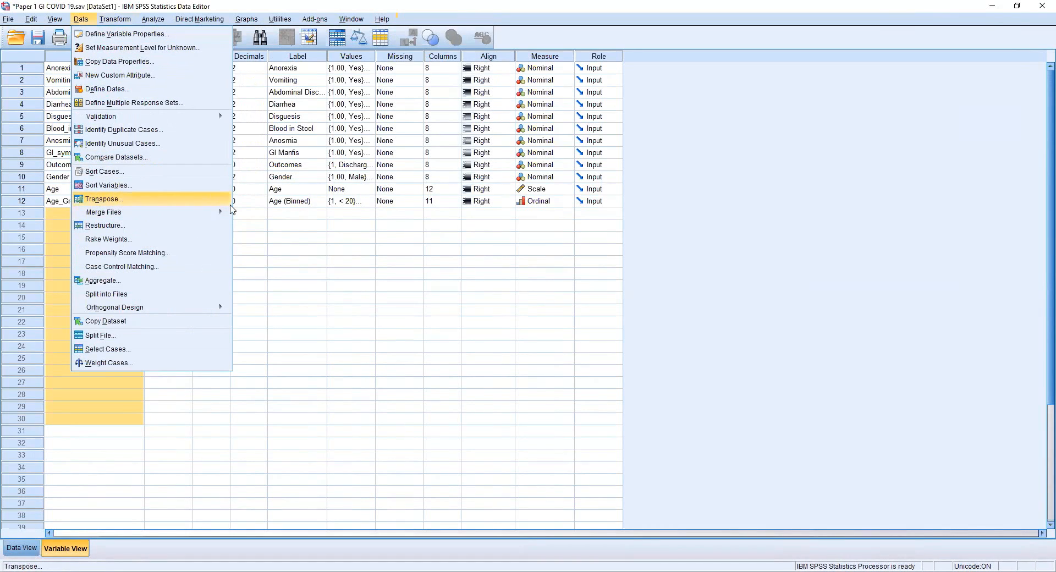
pyautogui.moveTo(104, 212)
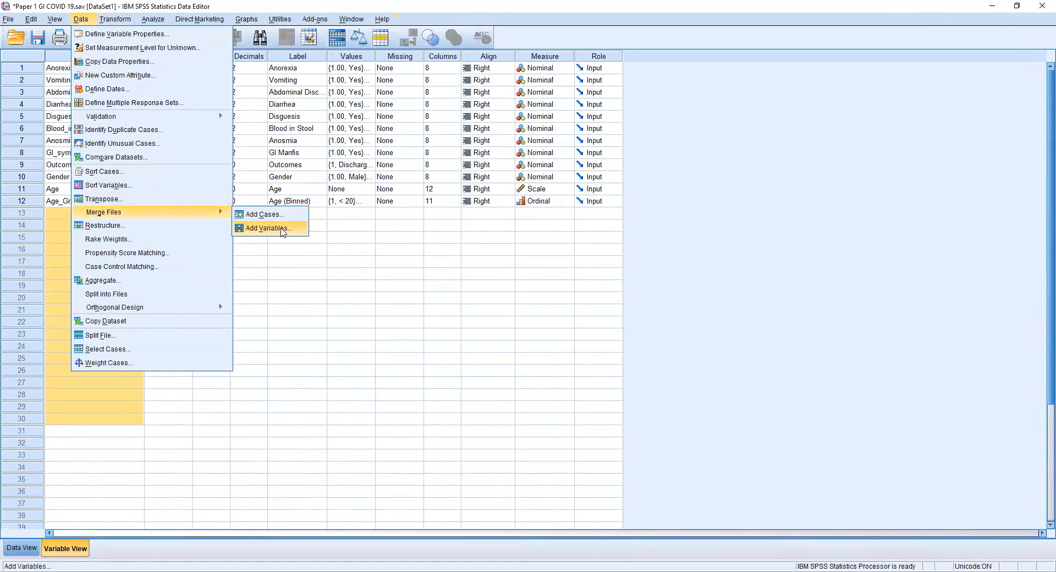
pyautogui.click(267, 228)
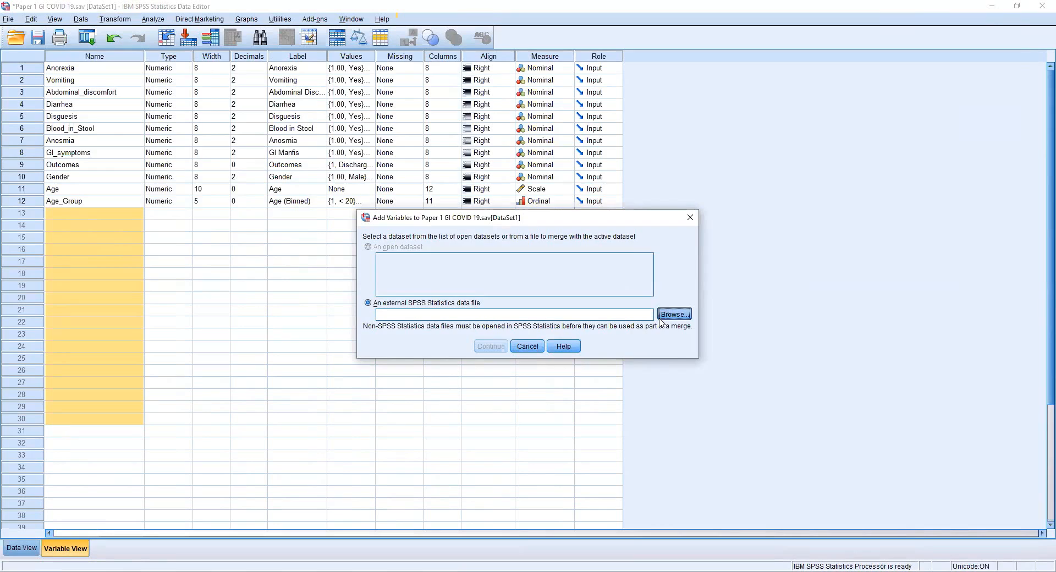
pyautogui.click(673, 314)
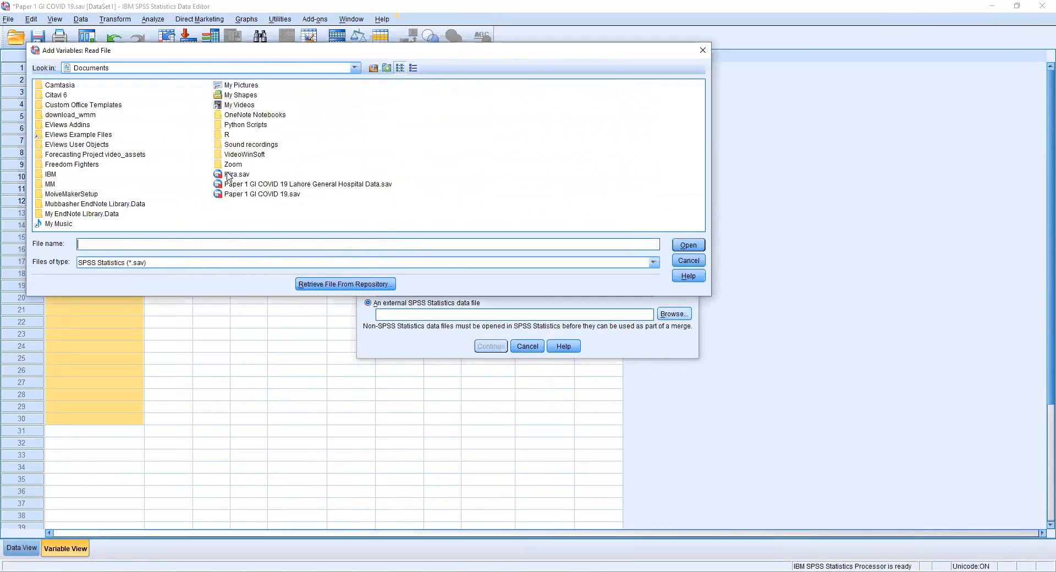
pyautogui.click(237, 173)
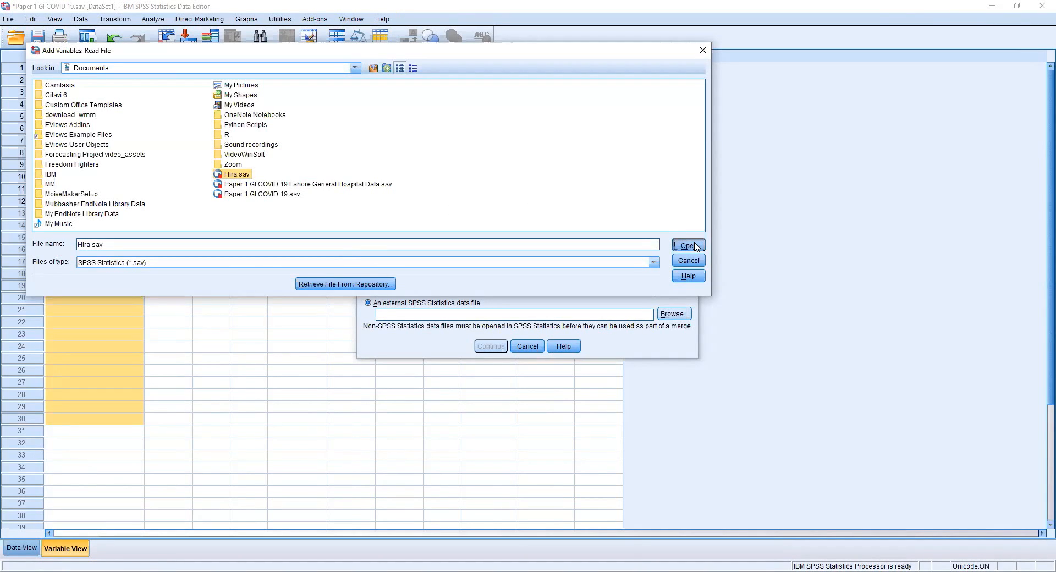
pyautogui.click(688, 245)
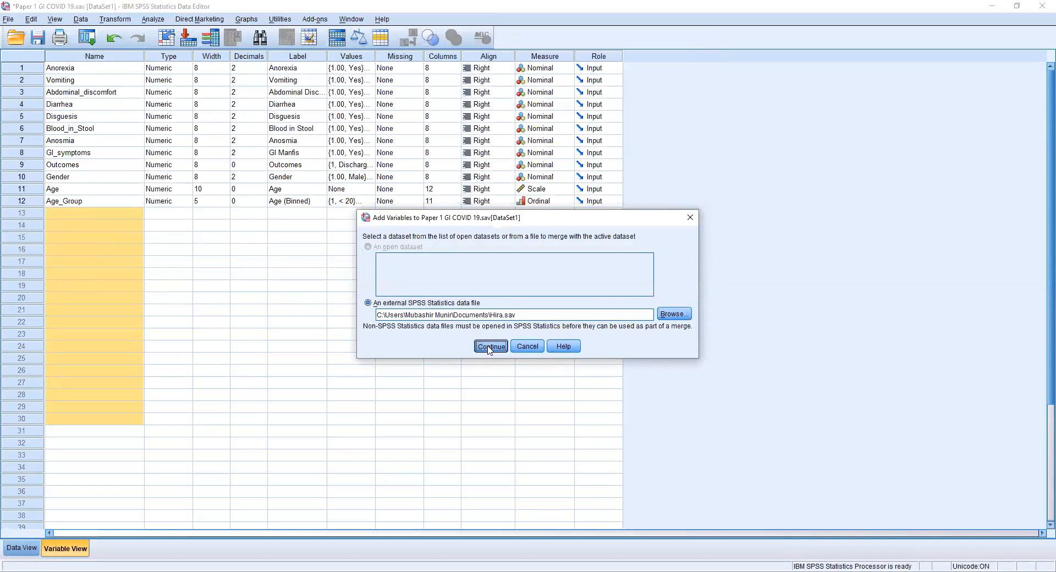
pyautogui.click(490, 345)
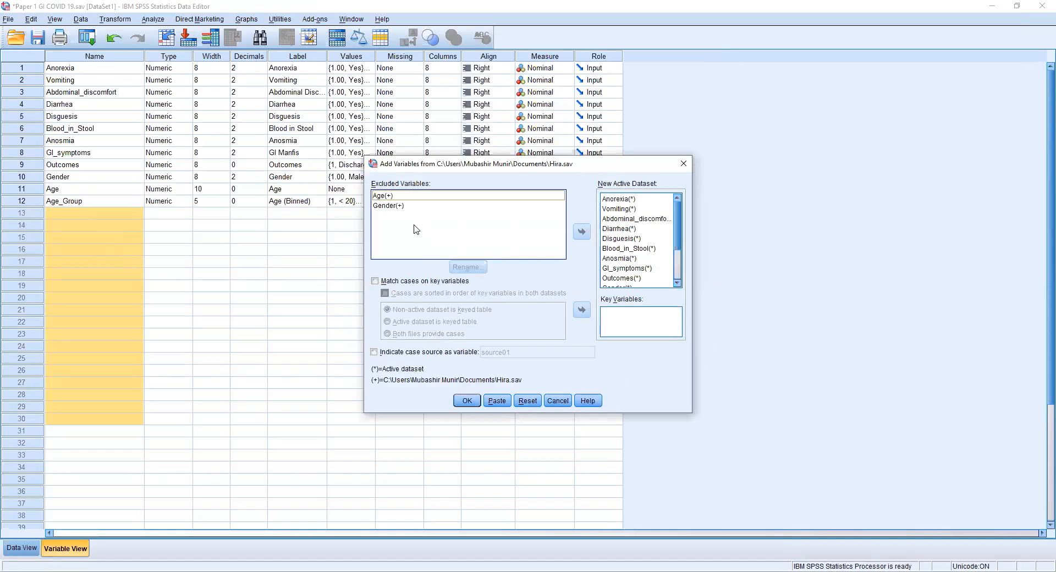
# Rename the incoming Gender variable to Gender_New
pyautogui.click(389, 205)
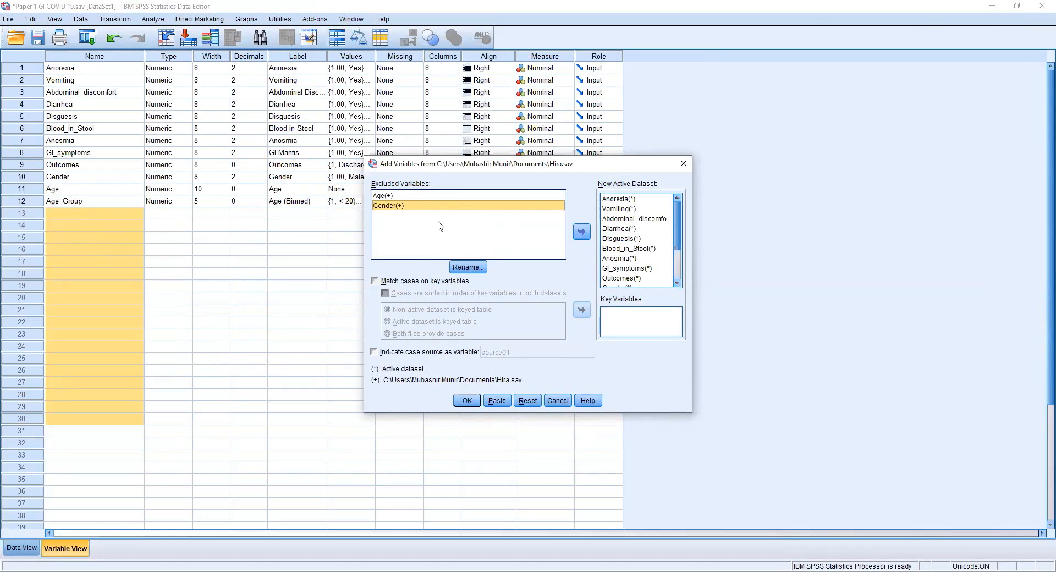
pyautogui.click(618, 228)
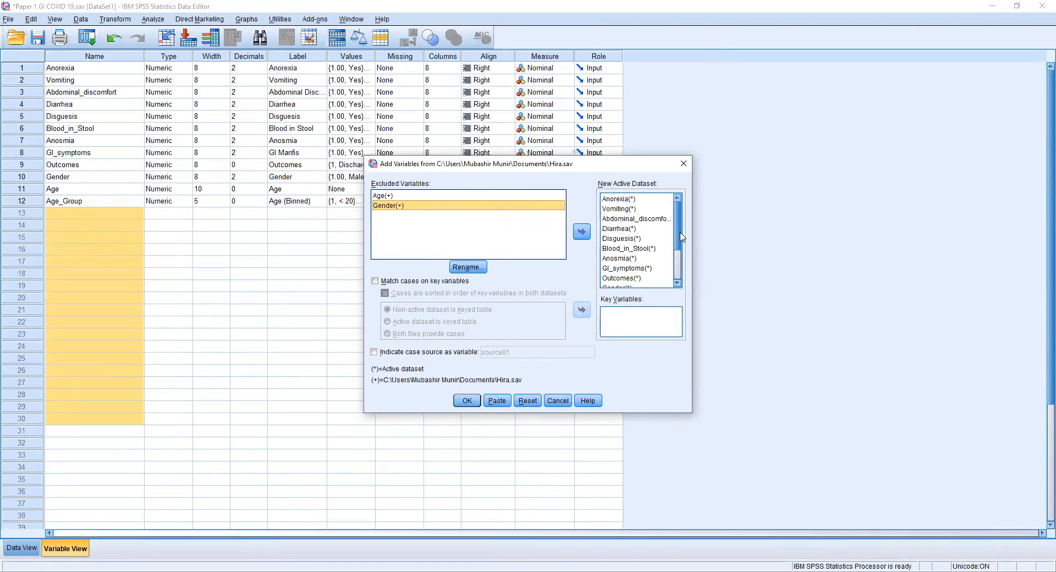
pyautogui.moveTo(538, 254)
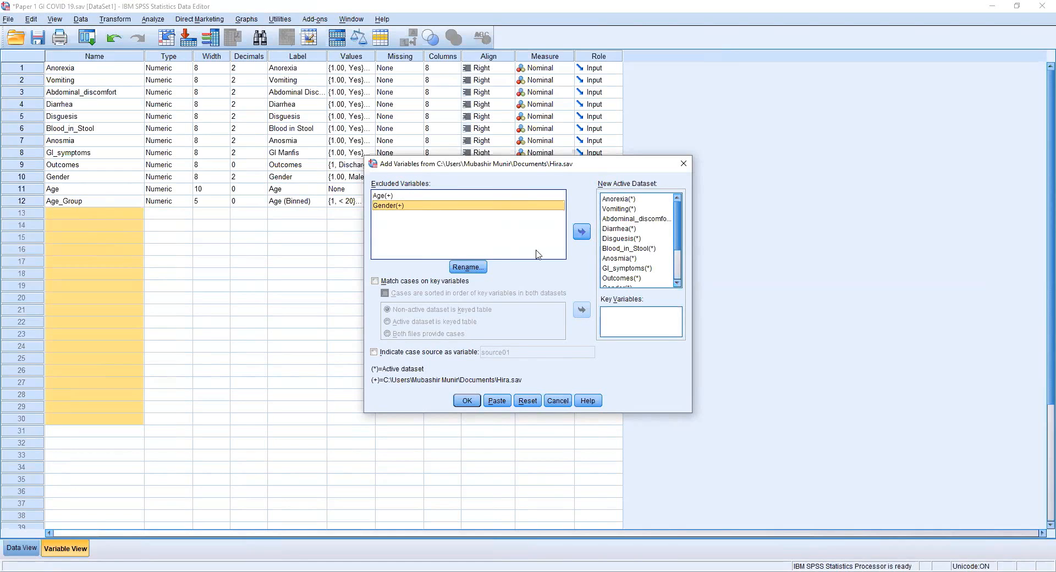
pyautogui.click(467, 266)
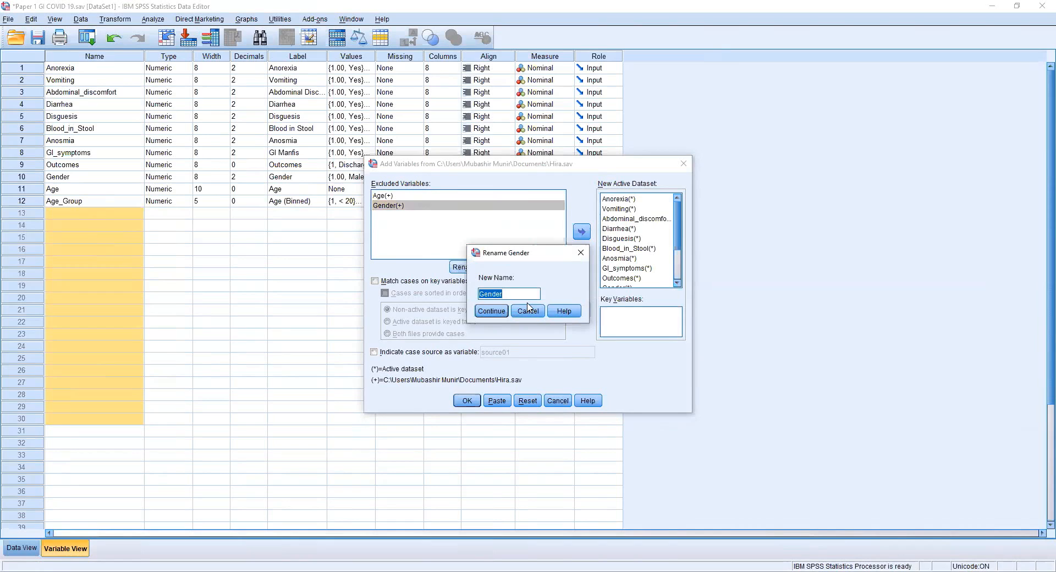
pyautogui.click(509, 293)
pyautogui.write('_New')
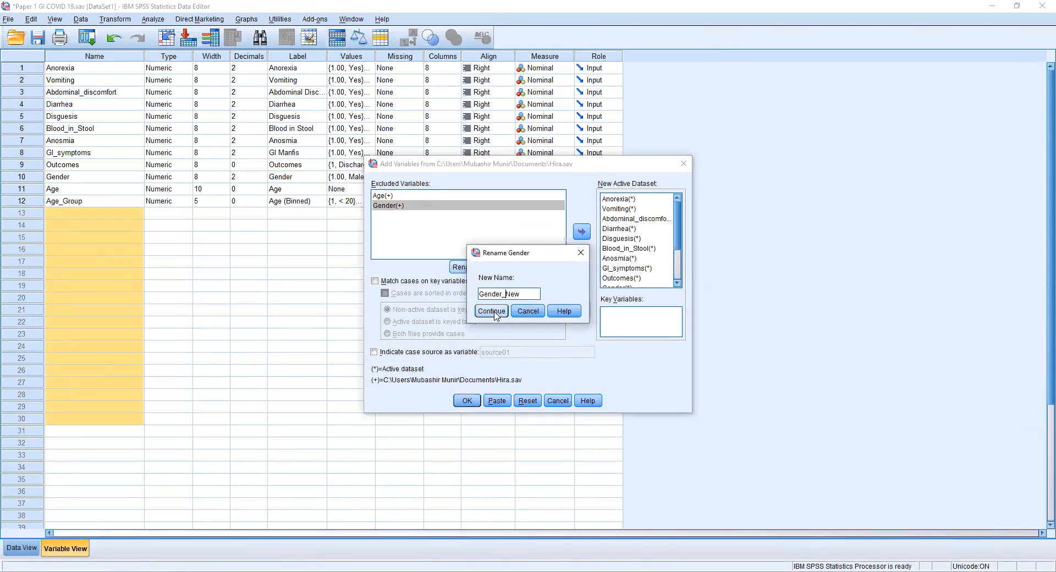
pyautogui.click(491, 310)
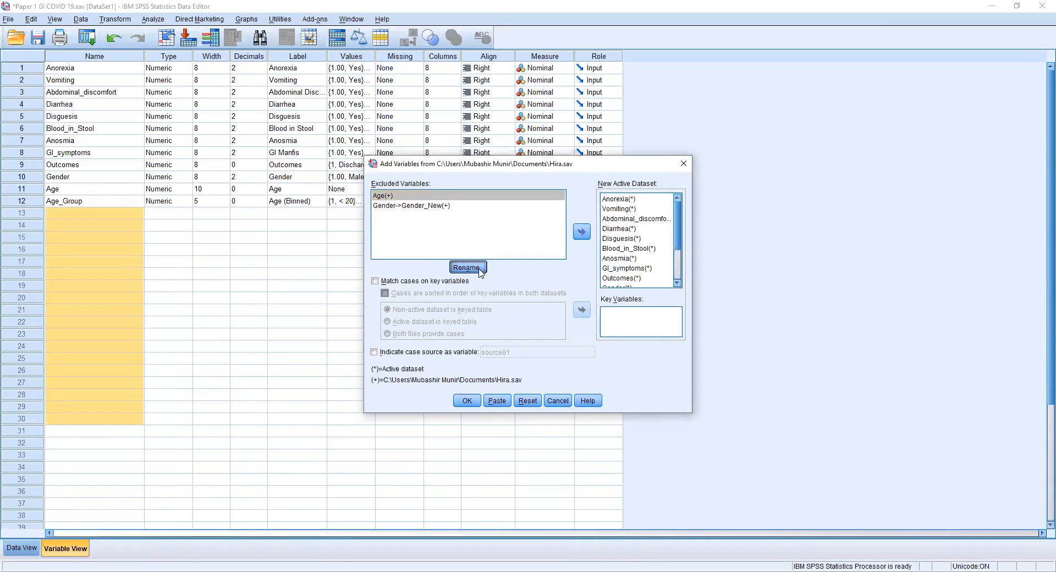
# Rename Age to Age_New, include both in the new dataset, and run the merge
pyautogui.click(468, 266)
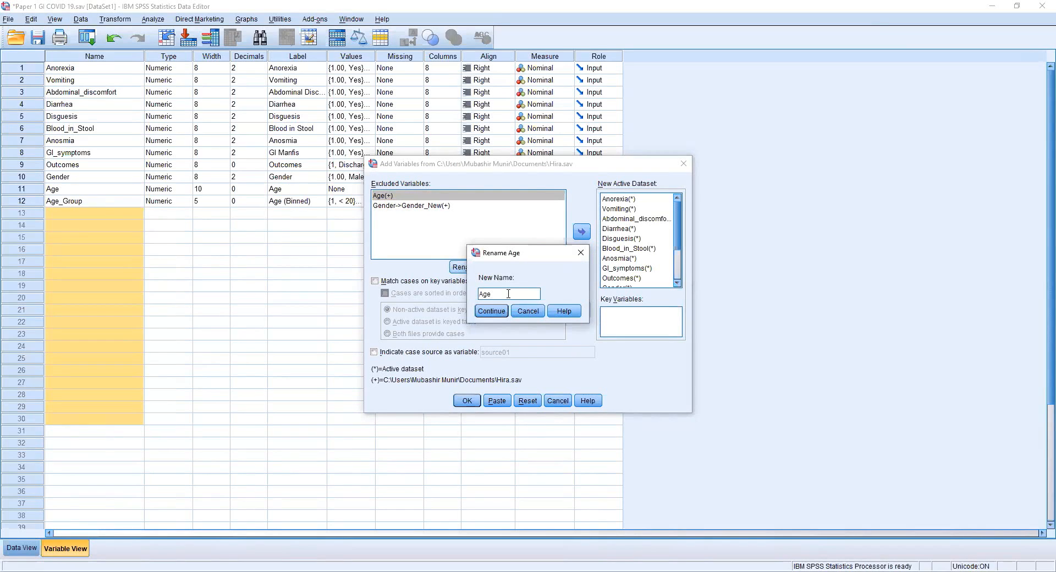
pyautogui.write('_New')
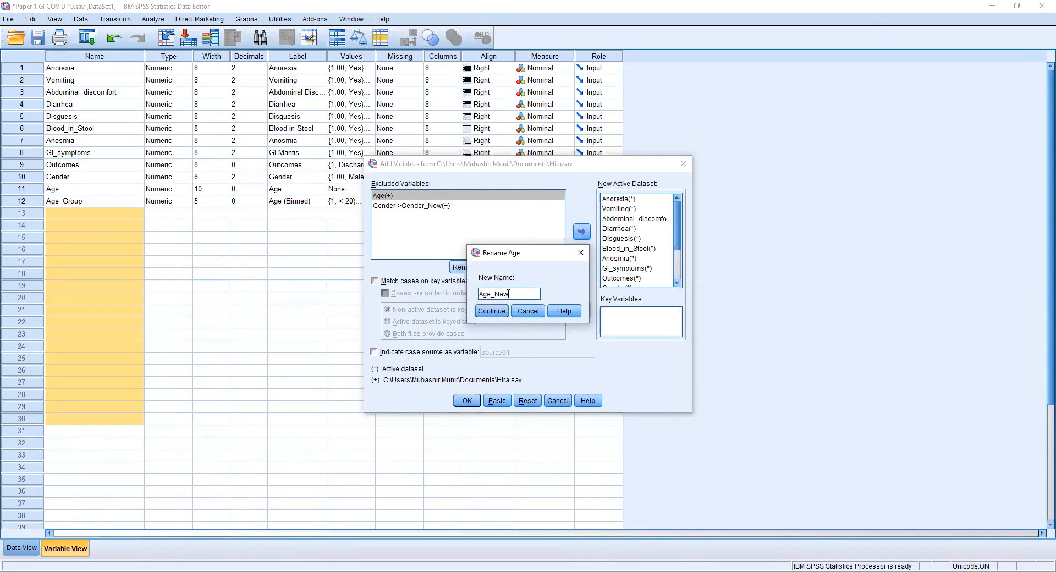
pyautogui.click(492, 311)
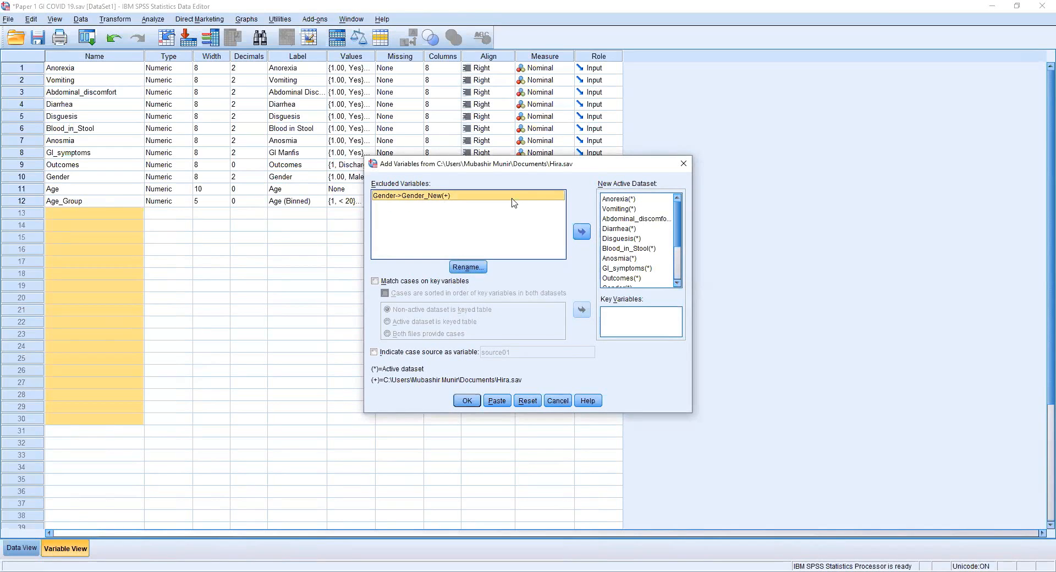
pyautogui.click(581, 231)
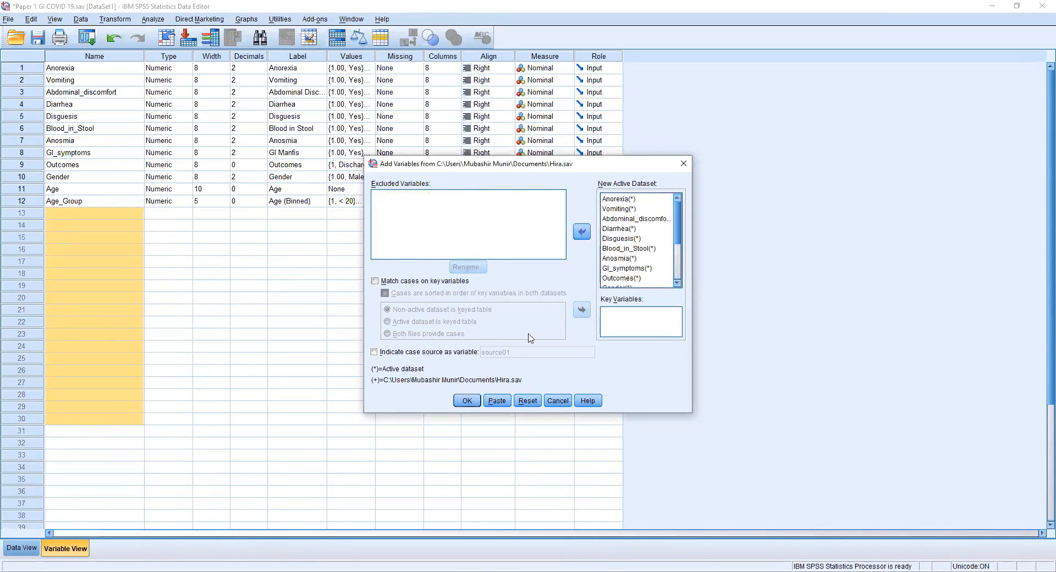
pyautogui.moveTo(466, 400)
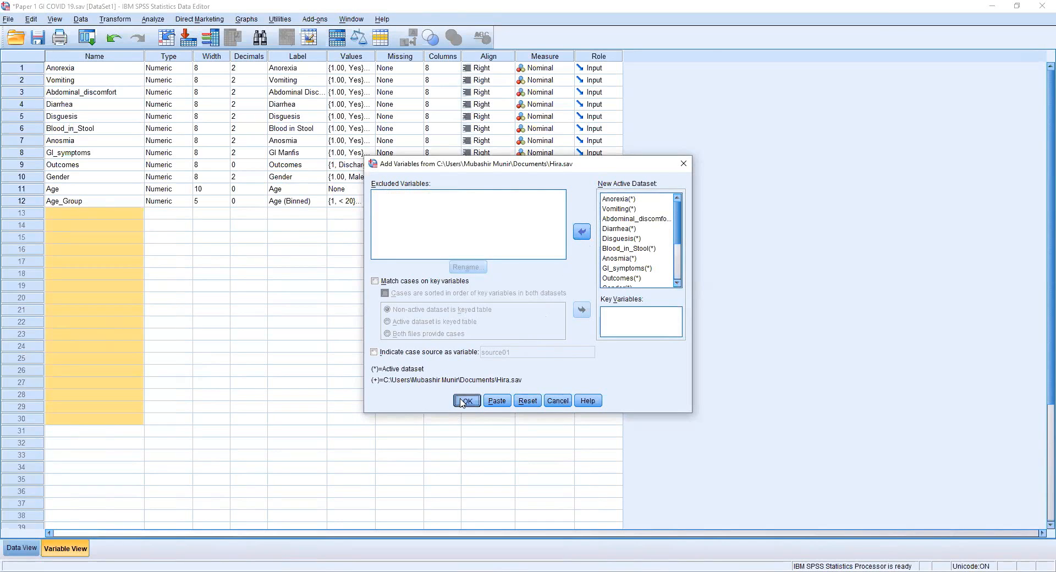
pyautogui.click(466, 400)
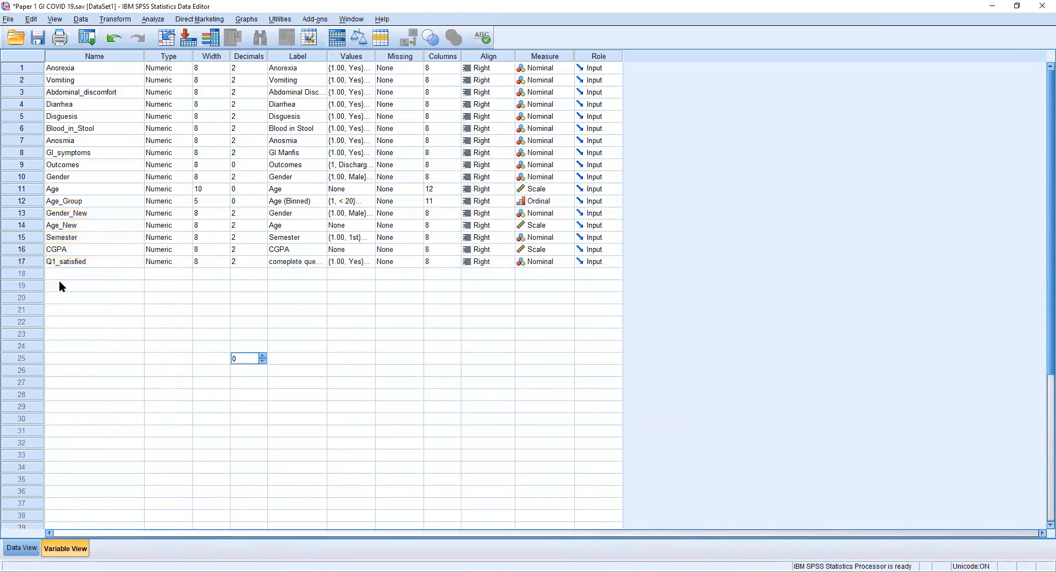
pyautogui.moveTo(32, 195)
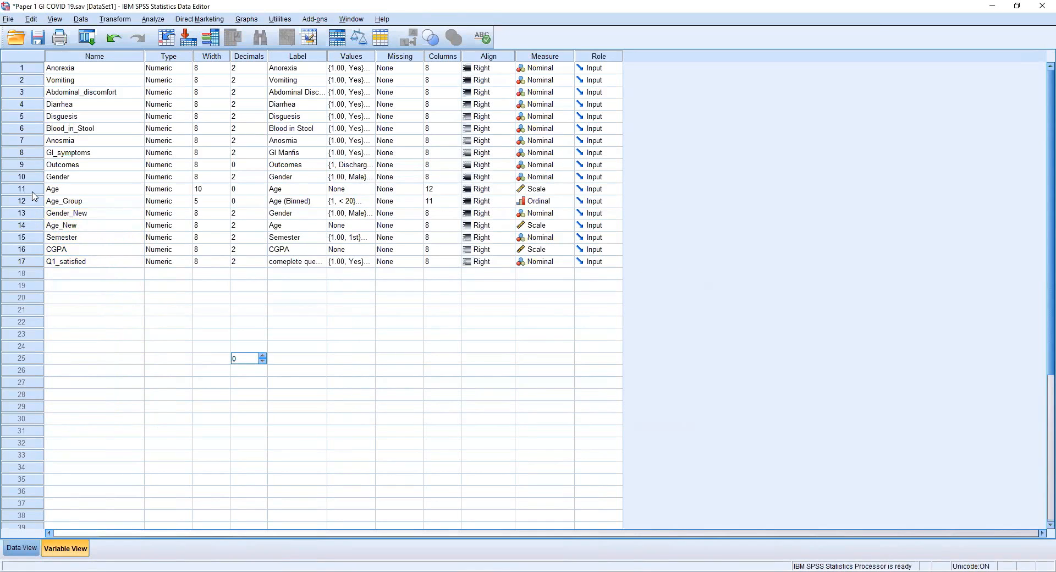
# Select variable rows Age_Group through Q1_satisfied, then switch to Data View
pyautogui.click(22, 201)
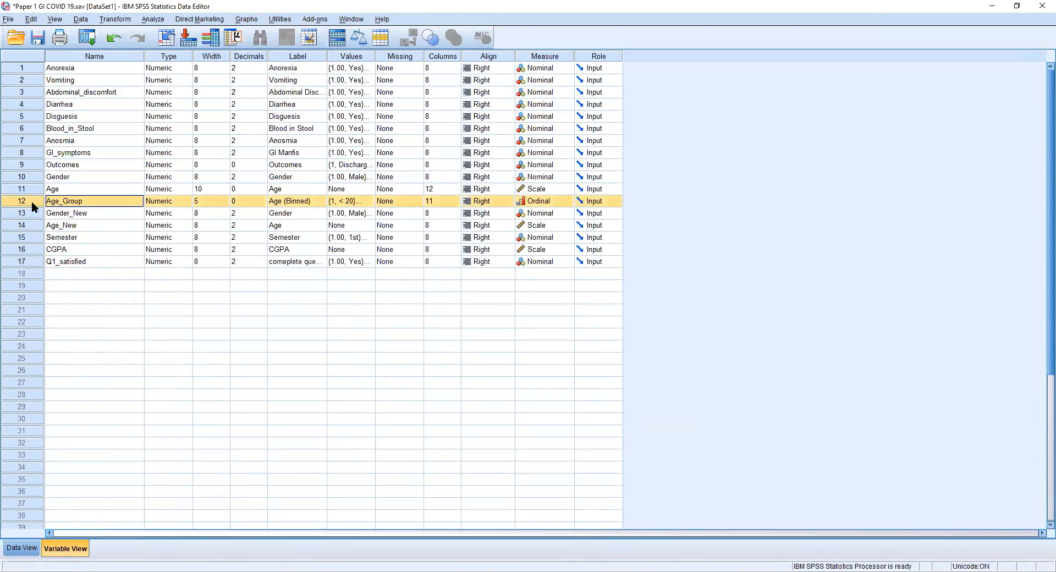
pyautogui.click(94, 262)
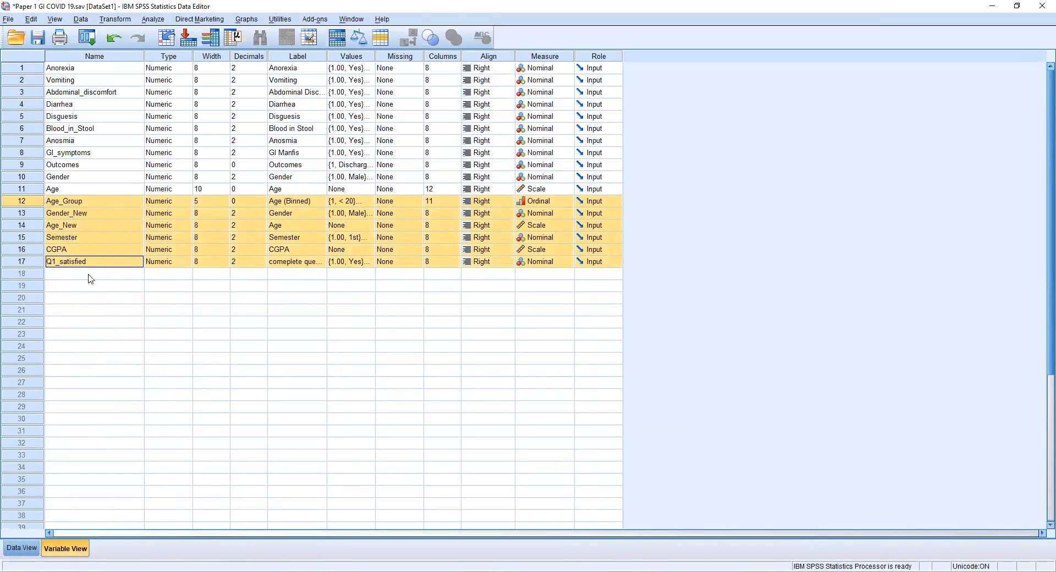
pyautogui.moveTo(96, 302)
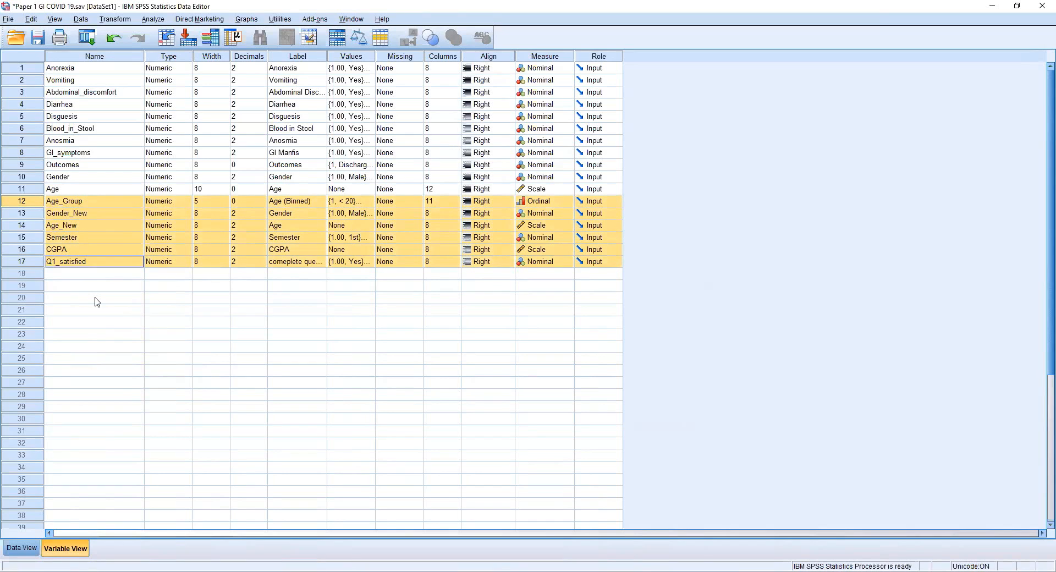
pyautogui.click(21, 548)
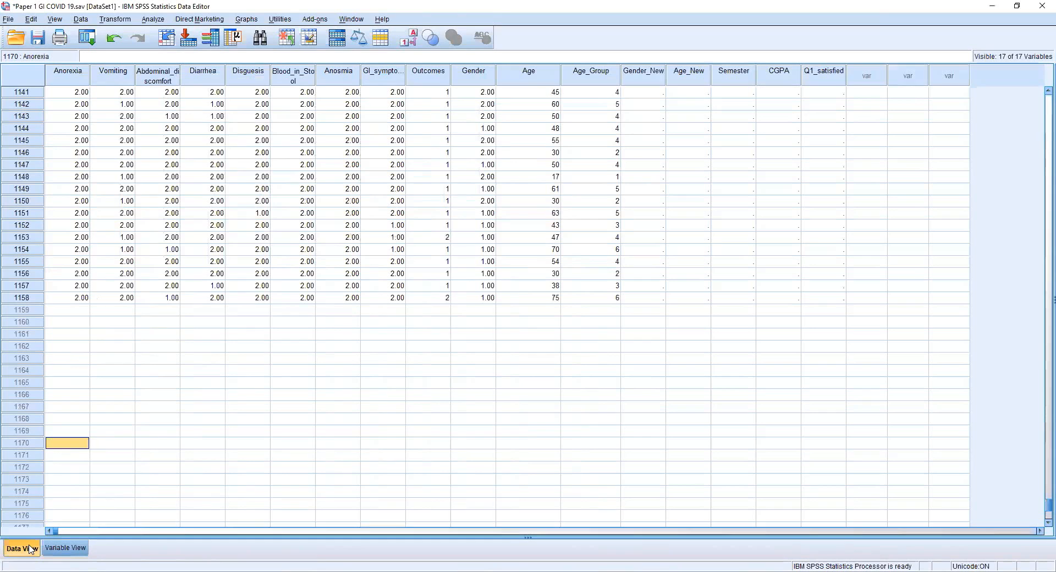
pyautogui.moveTo(28, 311)
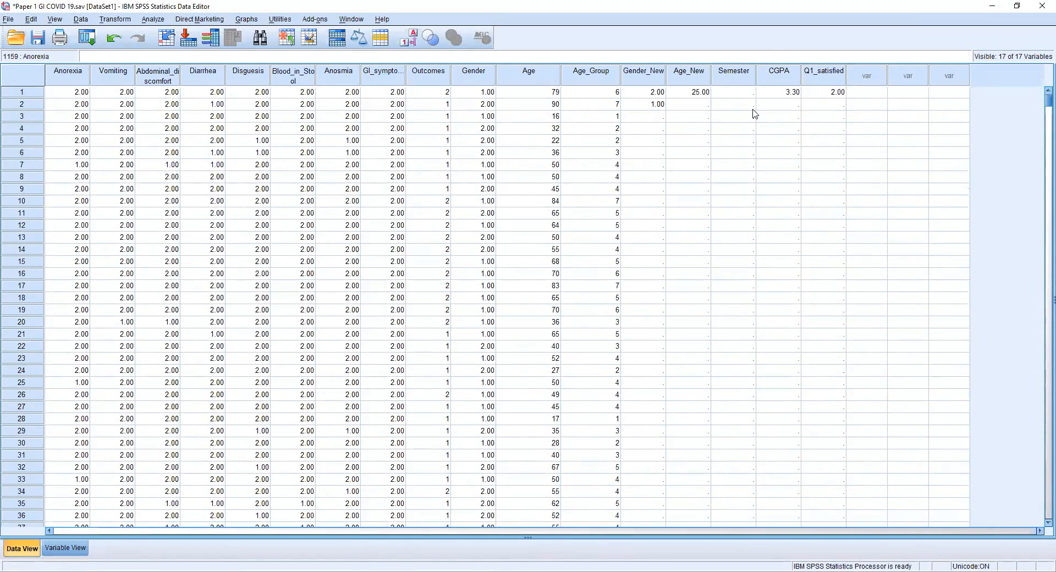
# Highlight the Age_Group to Q1_satisfied columns and scroll down through the cases
pyautogui.click(823, 71)
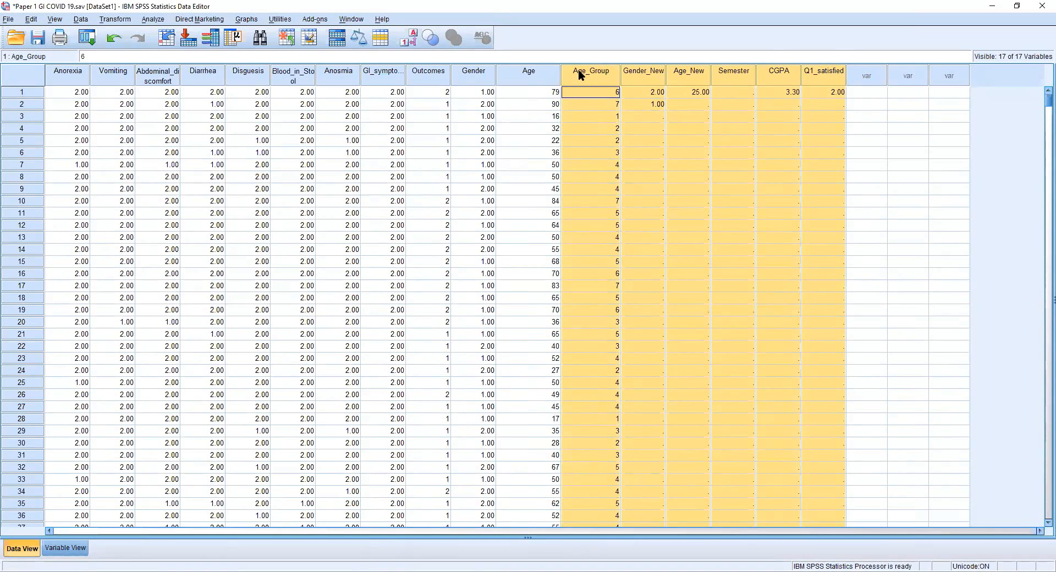
pyautogui.scroll(-3)
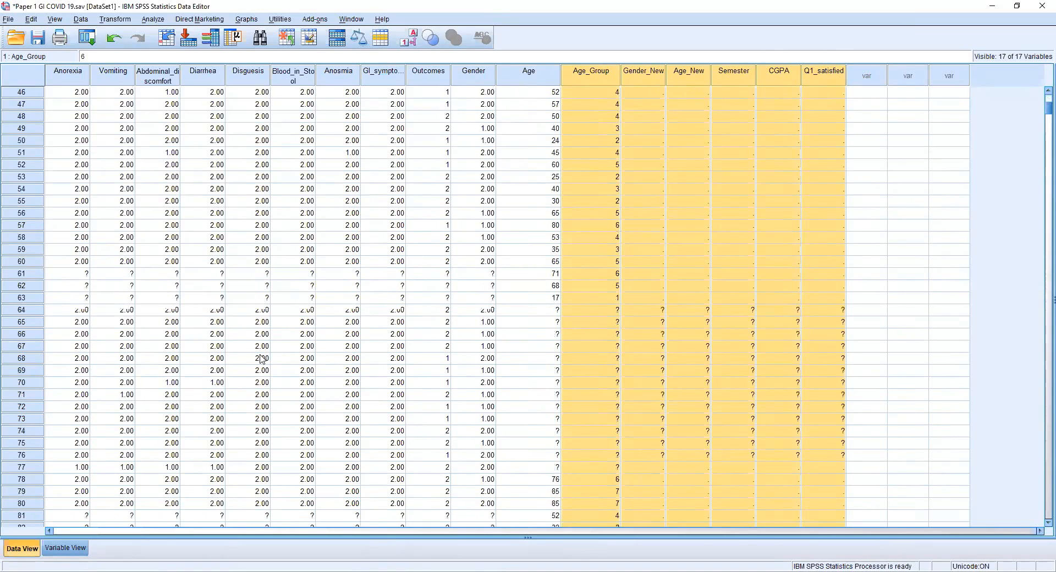
pyautogui.scroll(-3)
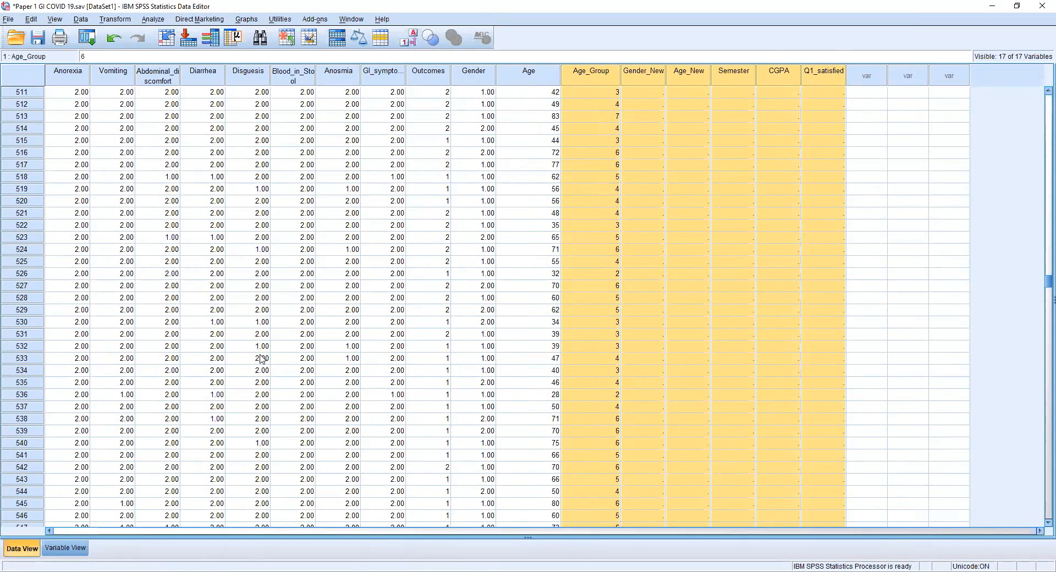